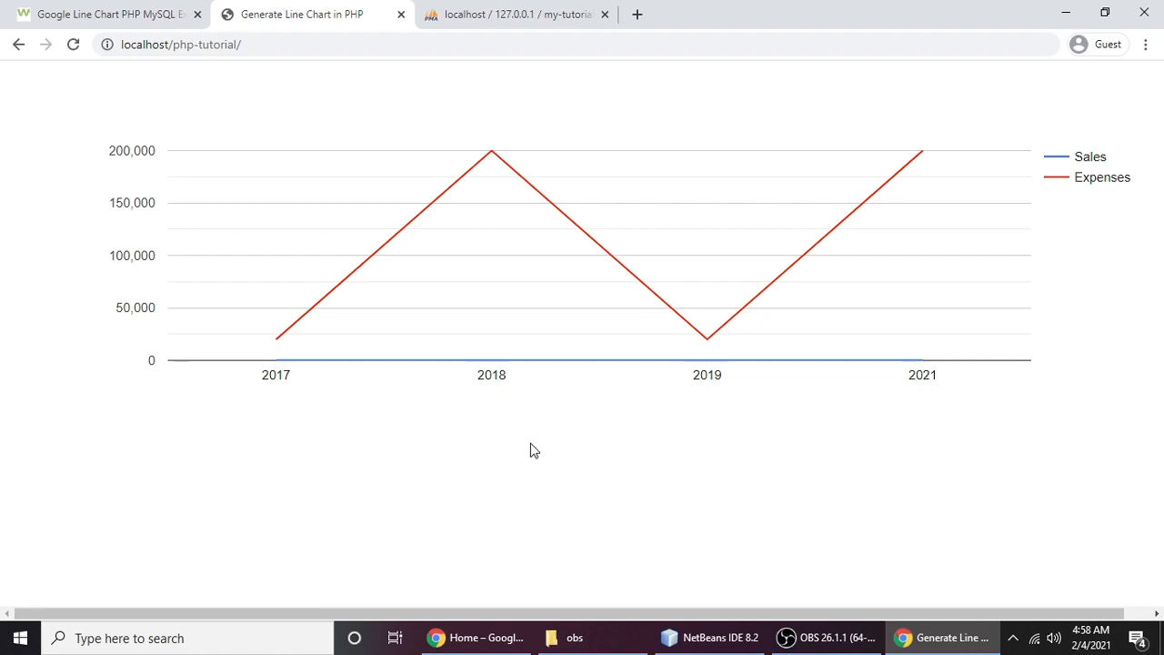
{"action": "mouse_move", "coordinate": [483, 208]}
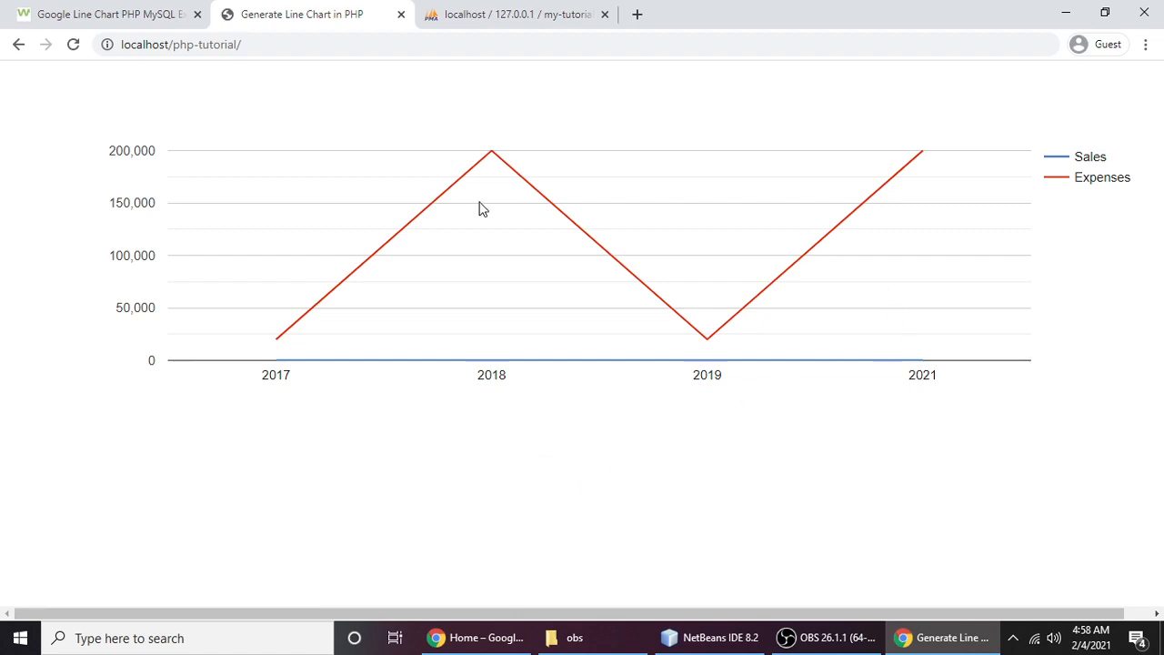
{"action": "mouse_move", "coordinate": [607, 193]}
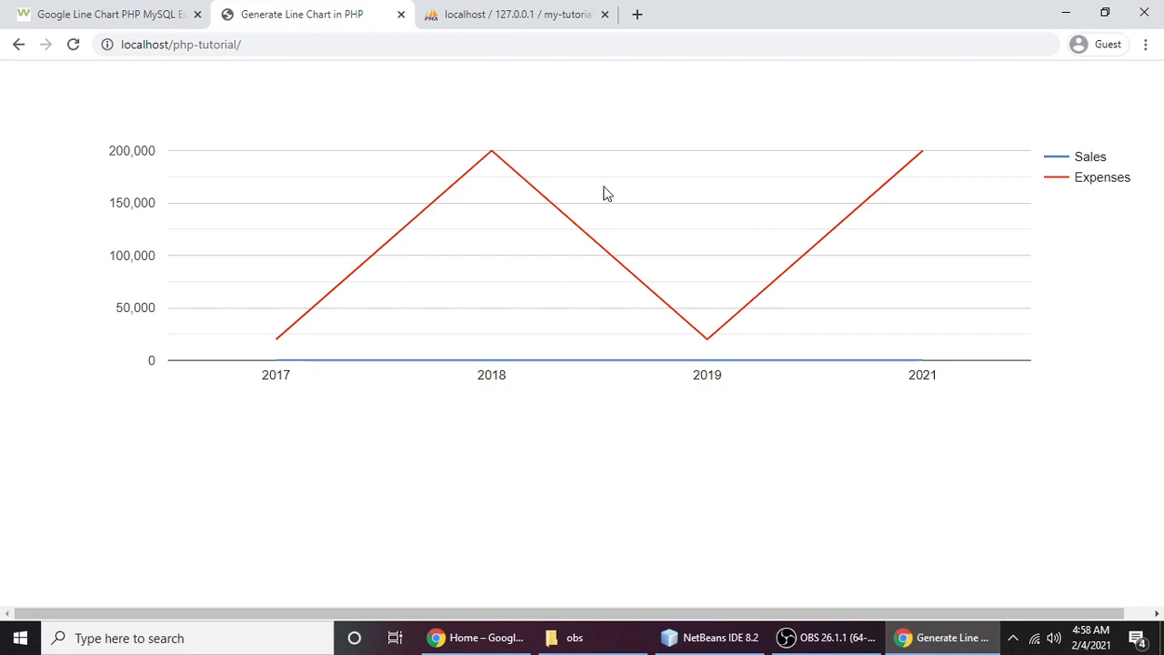
{"action": "mouse_move", "coordinate": [650, 397]}
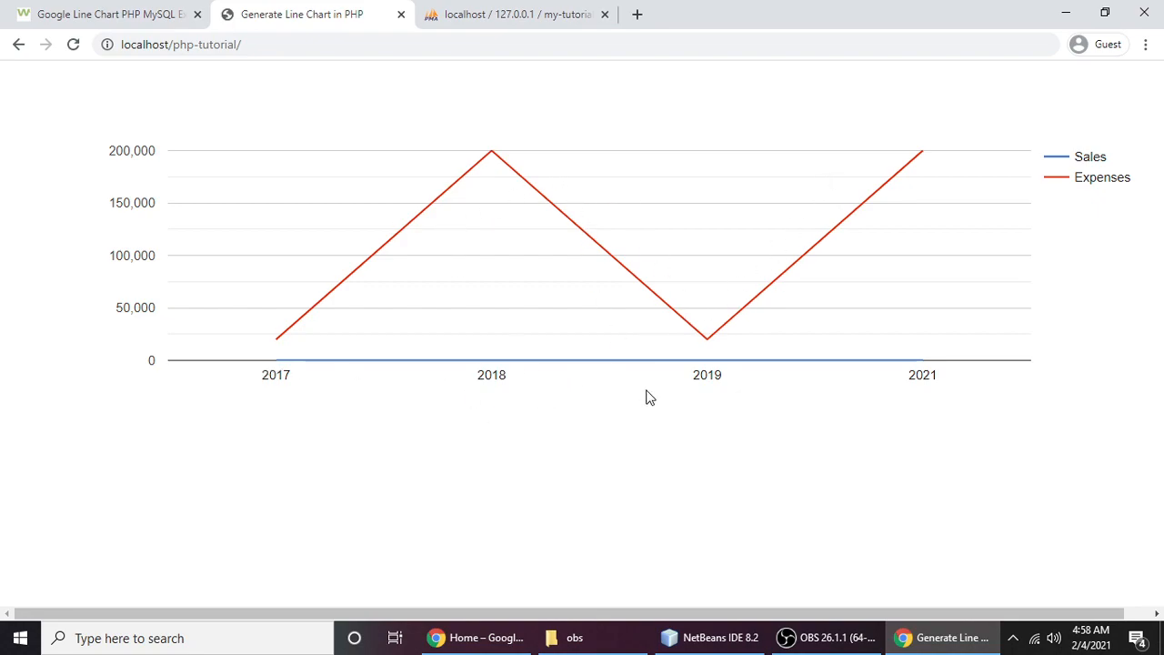
{"action": "mouse_move", "coordinate": [533, 471]}
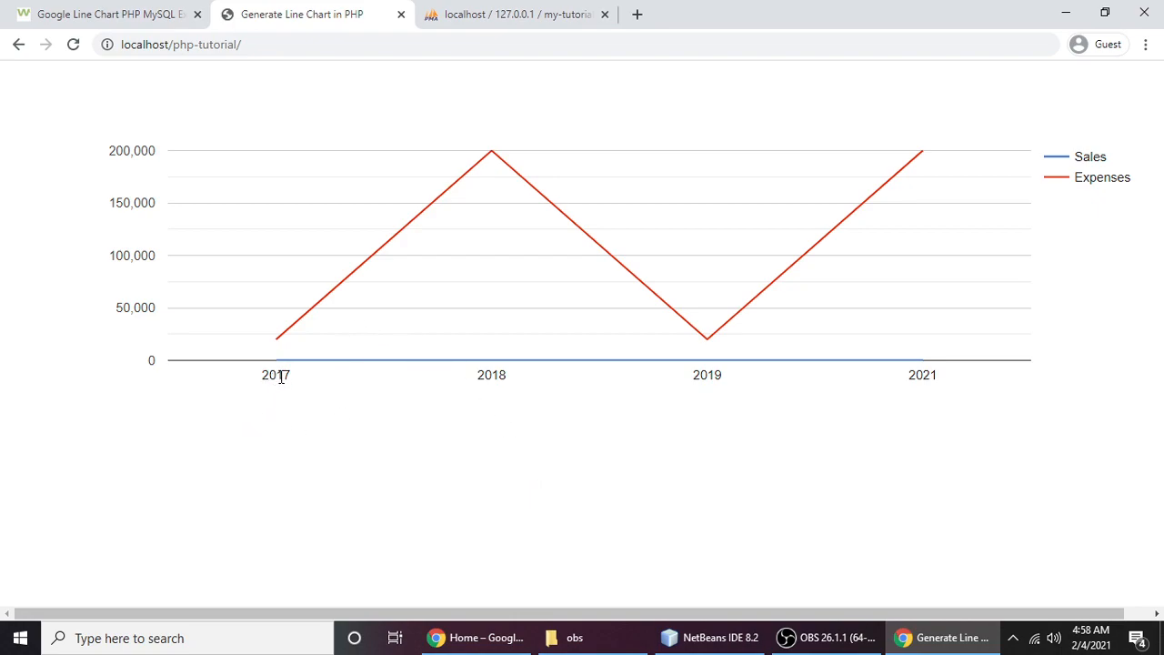
Review the four my_chart rows, return to the line chart page, and minimize Chrome.
{"action": "double_click", "coordinate": [276, 375]}
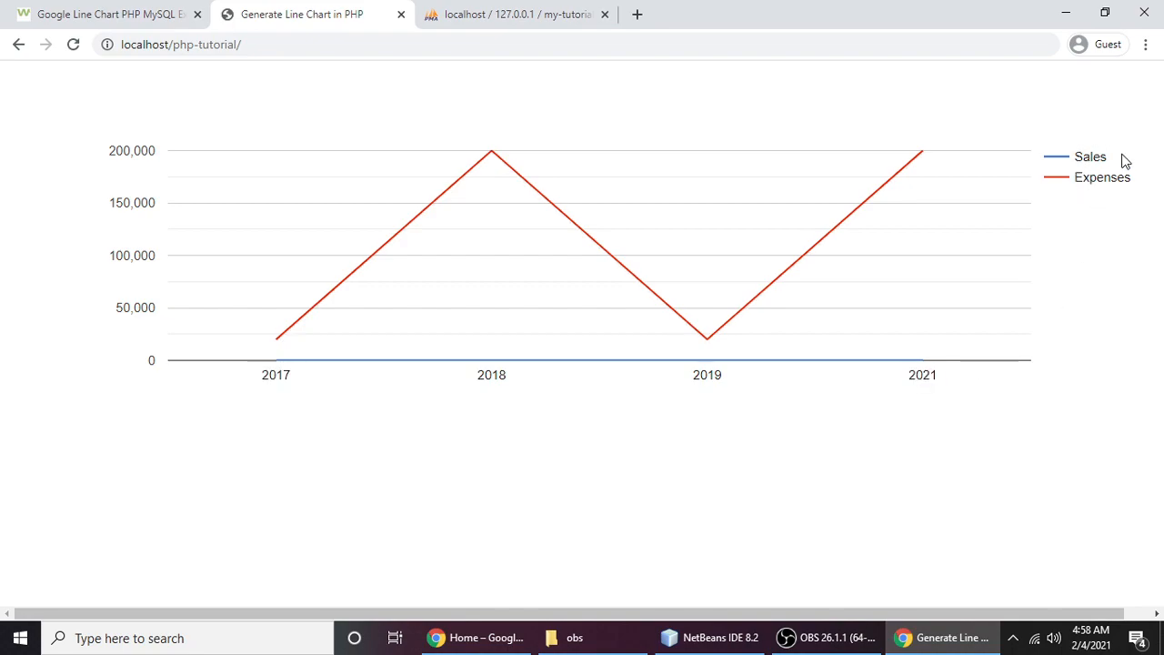
{"action": "mouse_move", "coordinate": [581, 357]}
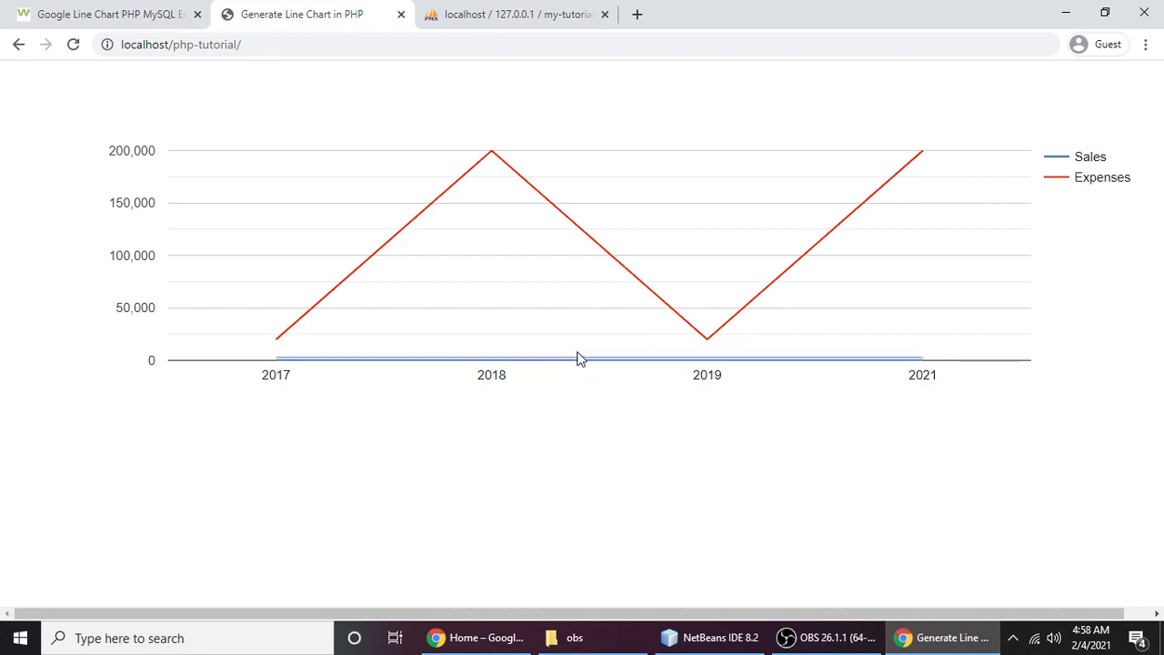
{"action": "mouse_move", "coordinate": [464, 175]}
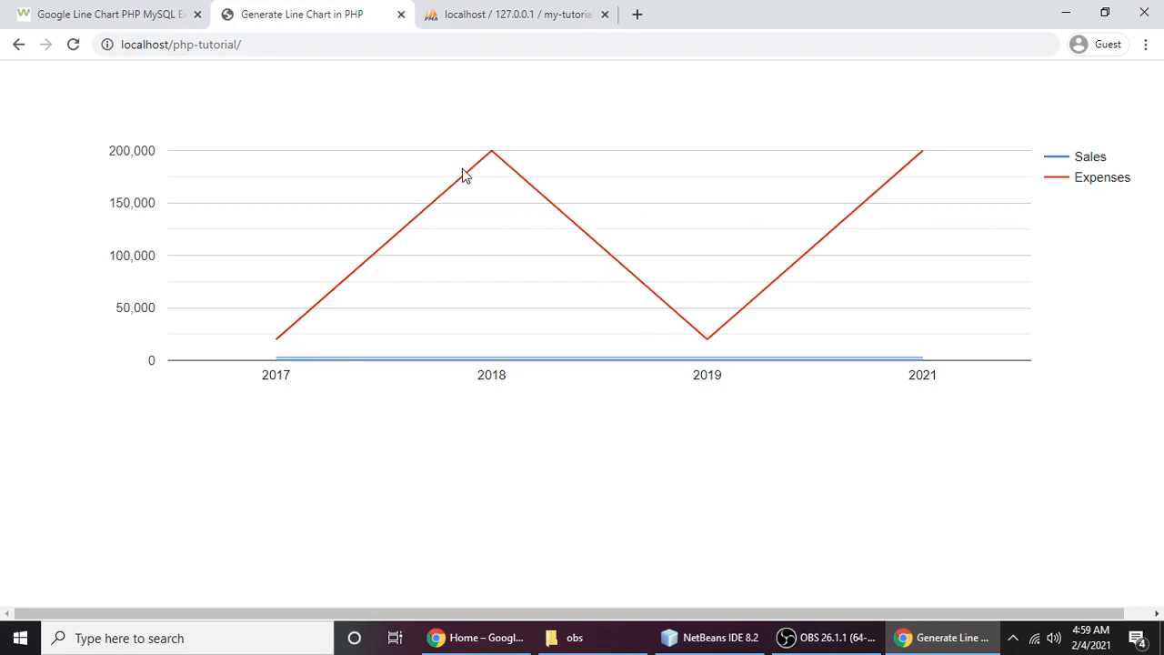
{"action": "mouse_move", "coordinate": [283, 341]}
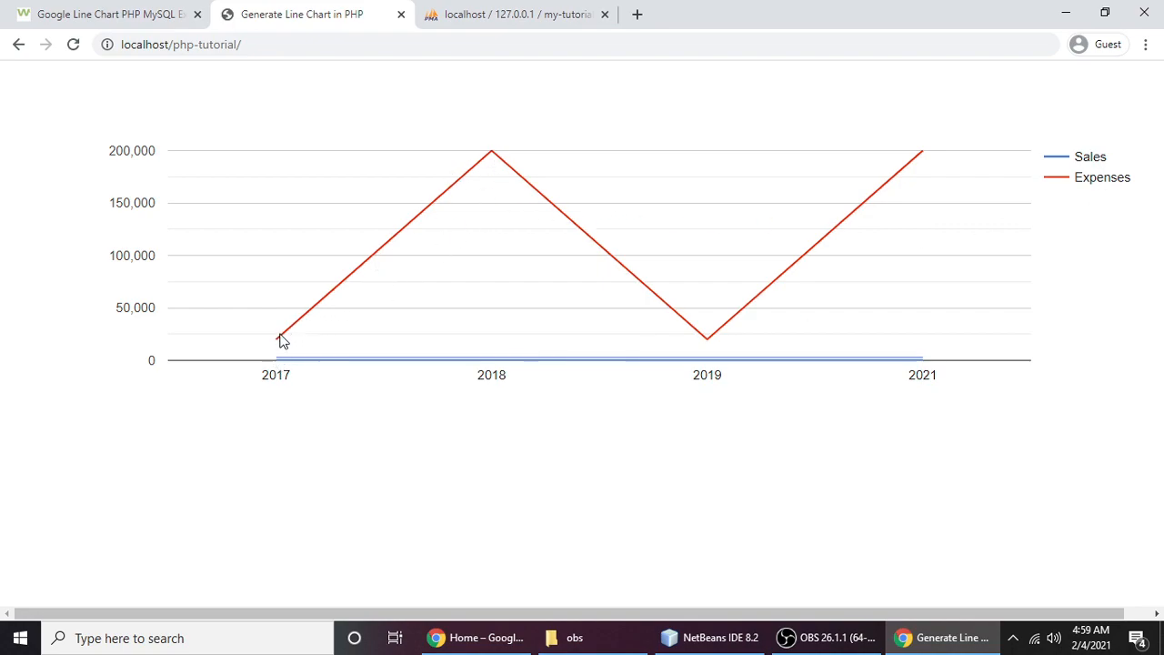
{"action": "mouse_move", "coordinate": [490, 160]}
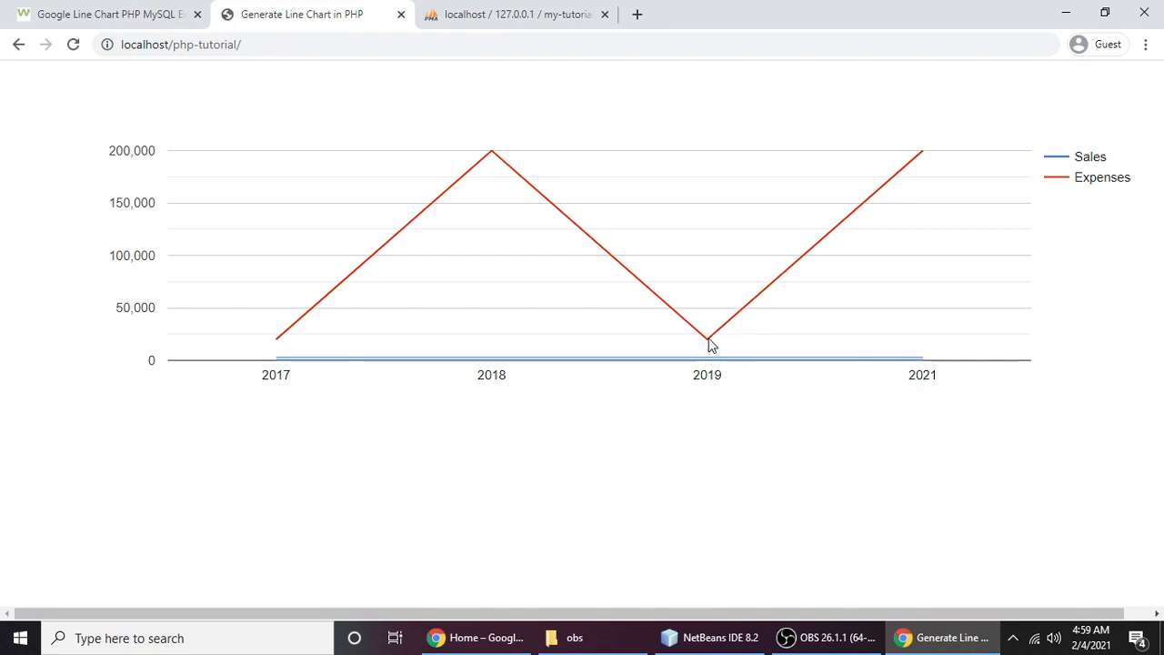
{"action": "mouse_move", "coordinate": [707, 344]}
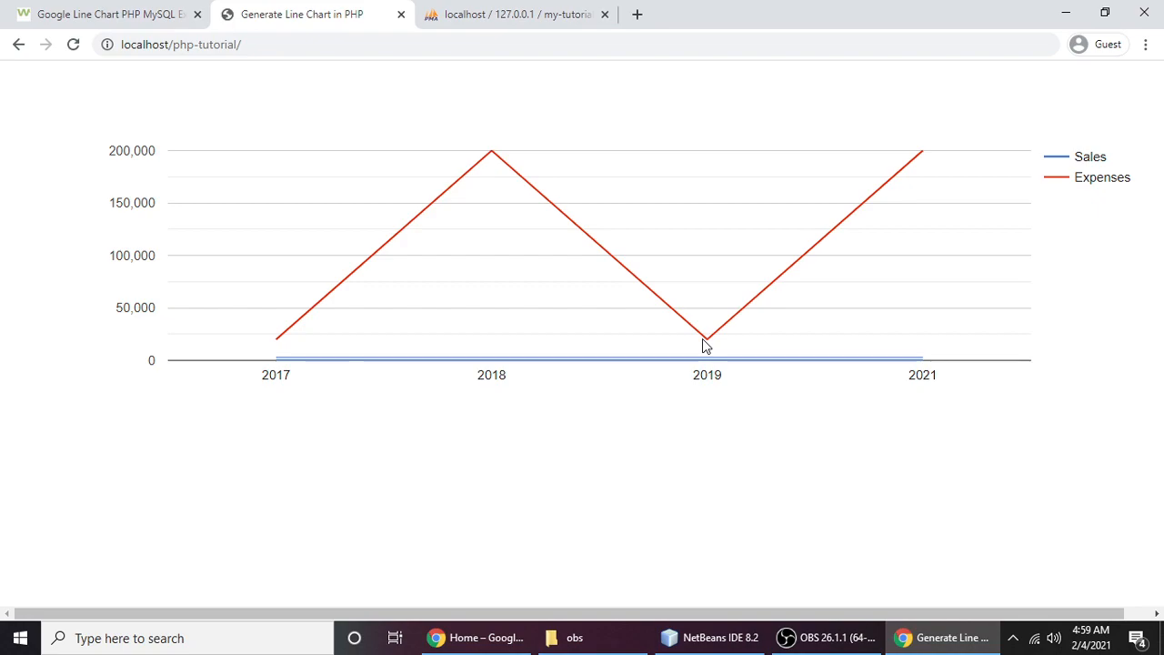
{"action": "mouse_move", "coordinate": [827, 366]}
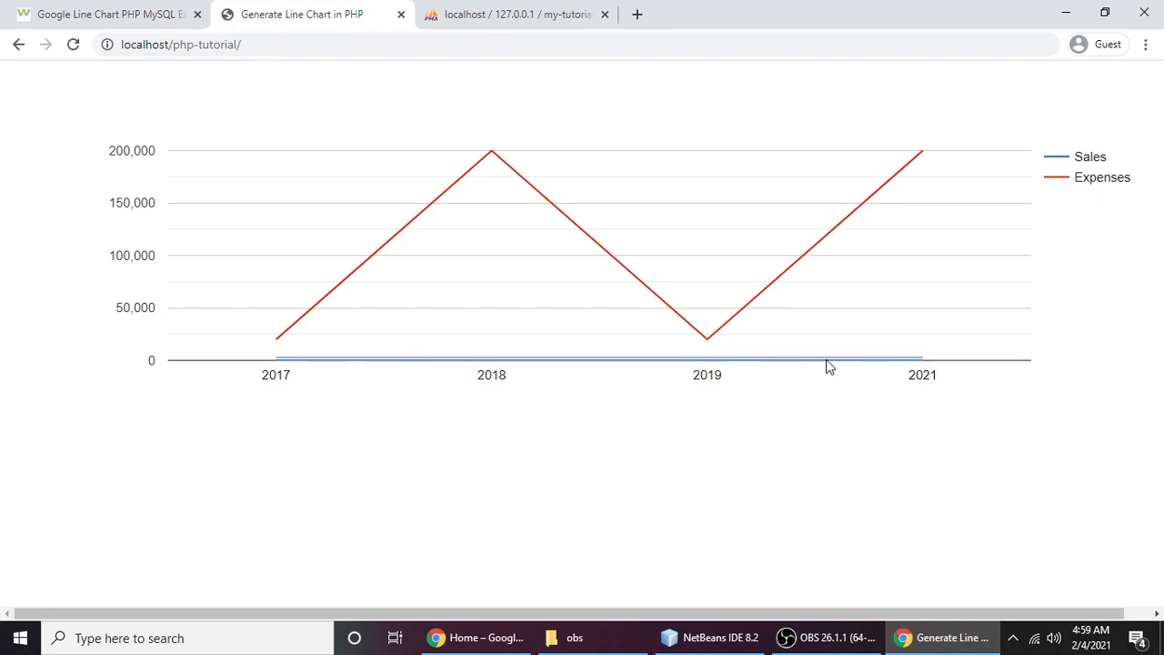
{"action": "mouse_move", "coordinate": [425, 346]}
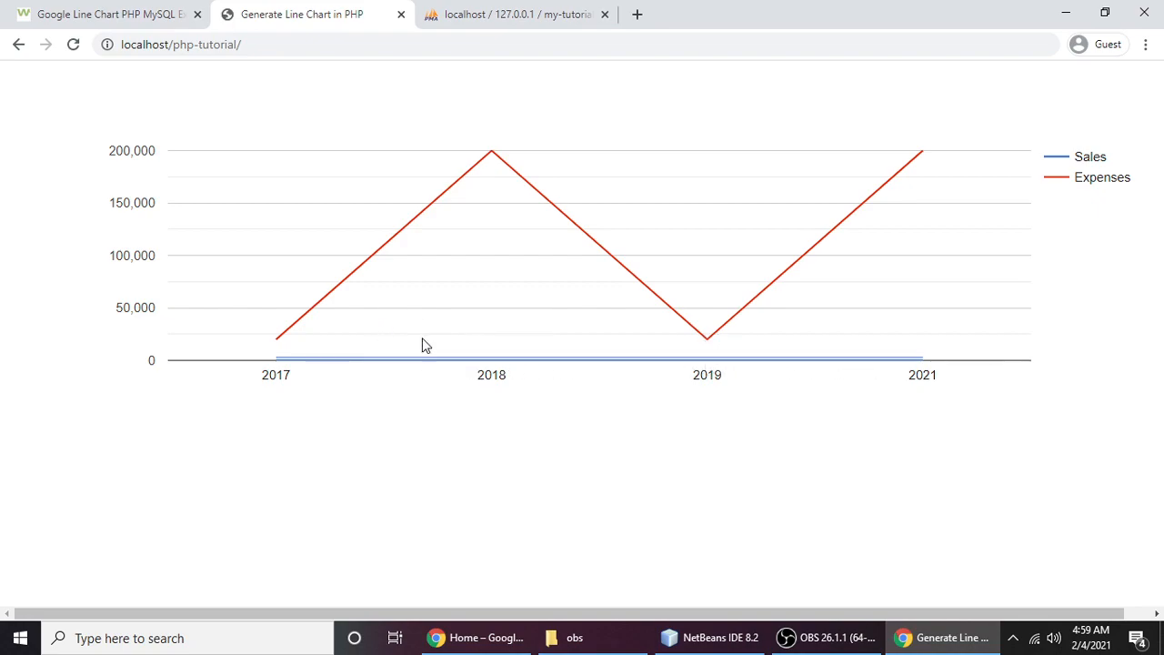
{"action": "mouse_move", "coordinate": [591, 441]}
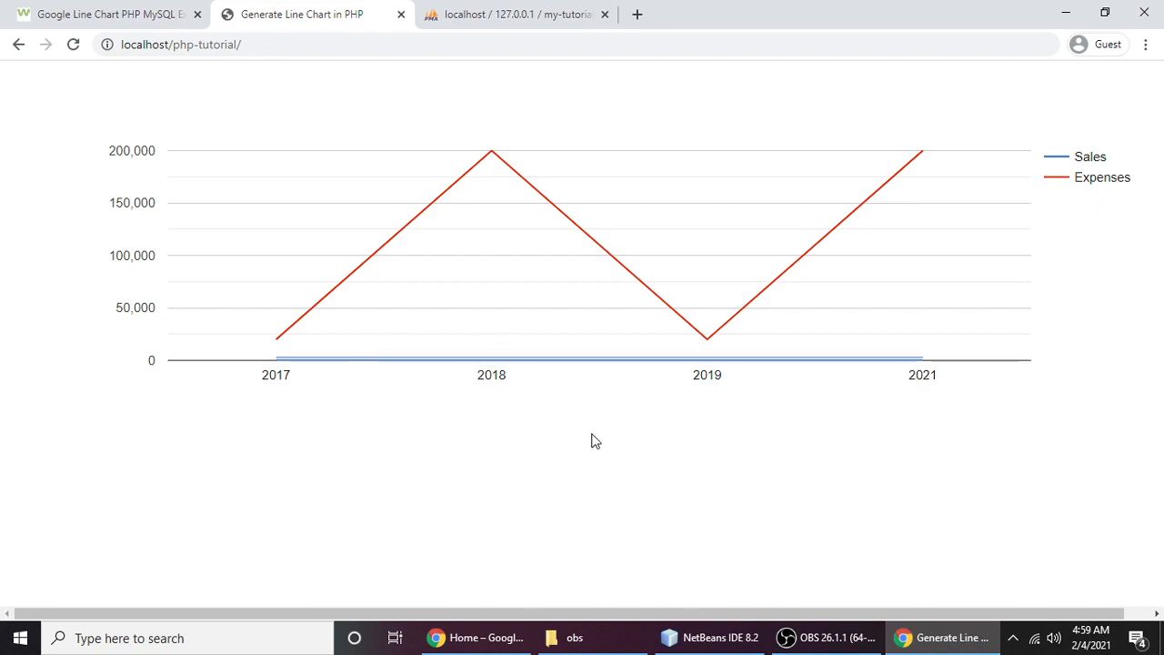
{"action": "mouse_move", "coordinate": [641, 250]}
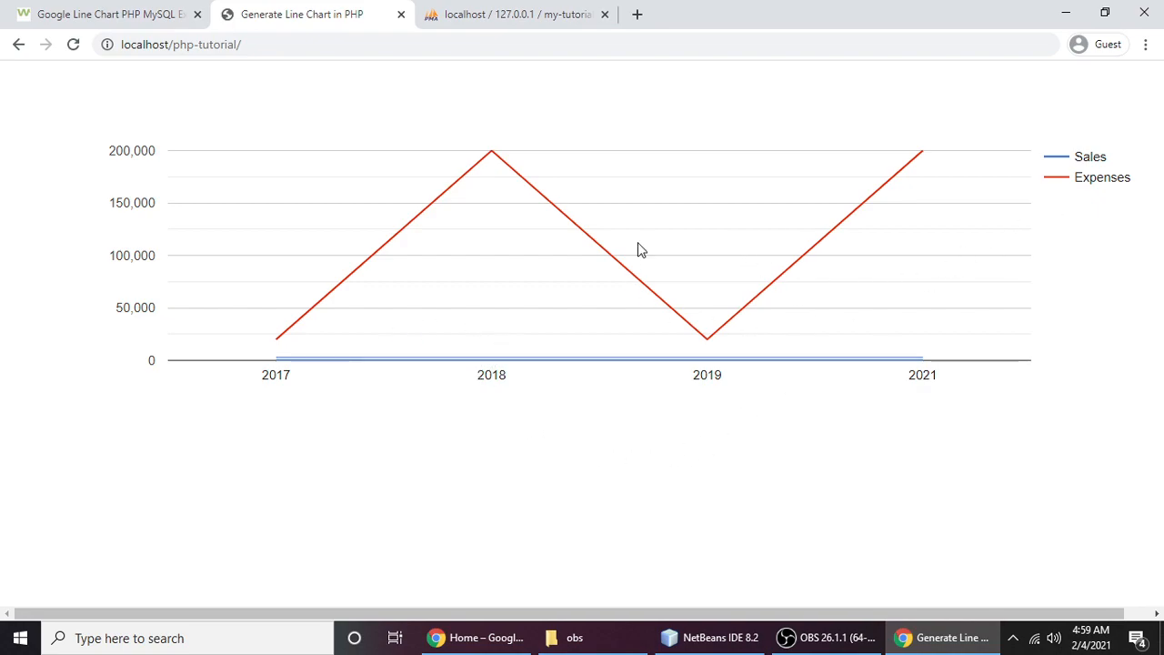
{"action": "mouse_move", "coordinate": [554, 384]}
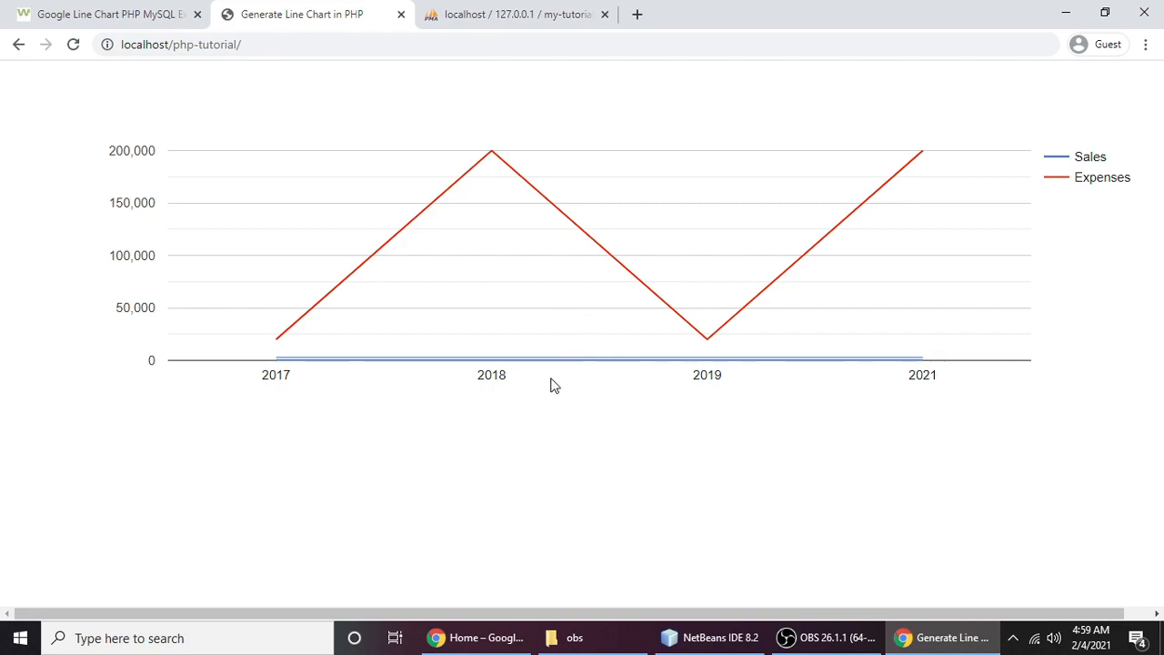
{"action": "mouse_move", "coordinate": [517, 448]}
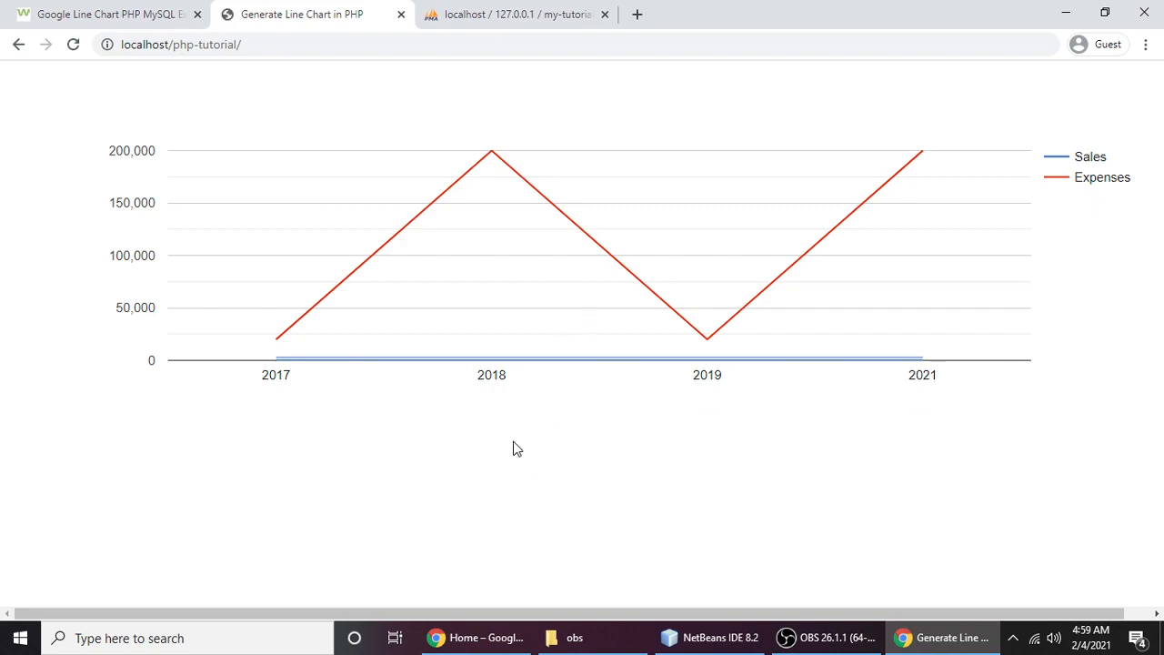
{"action": "mouse_move", "coordinate": [507, 445]}
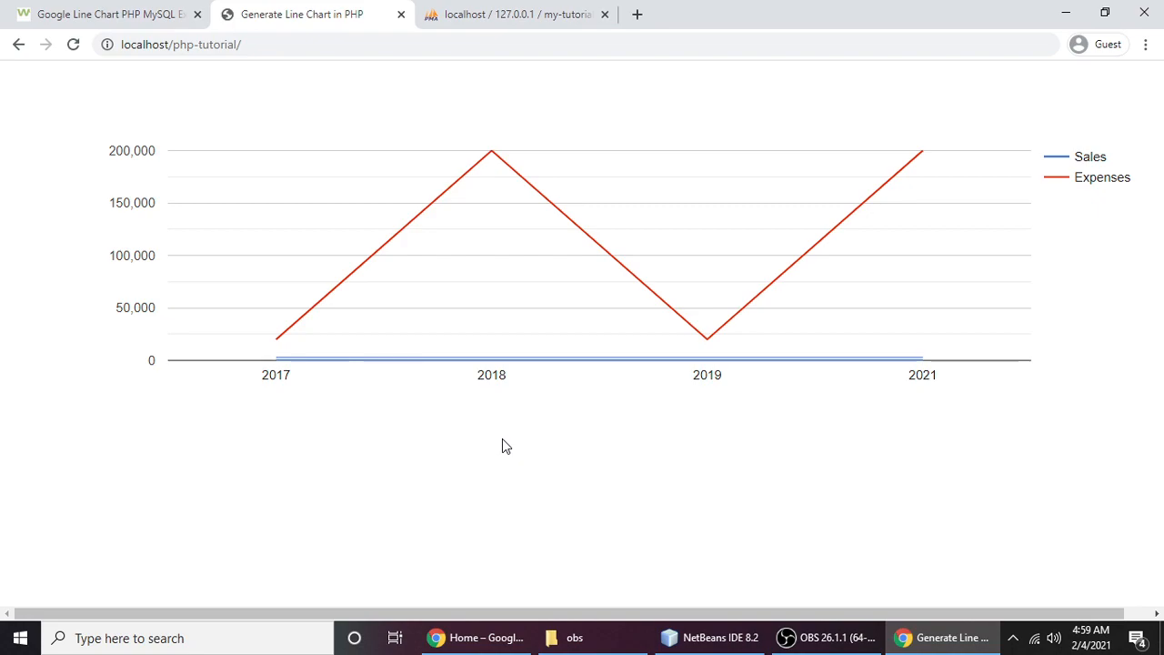
{"action": "mouse_move", "coordinate": [519, 507]}
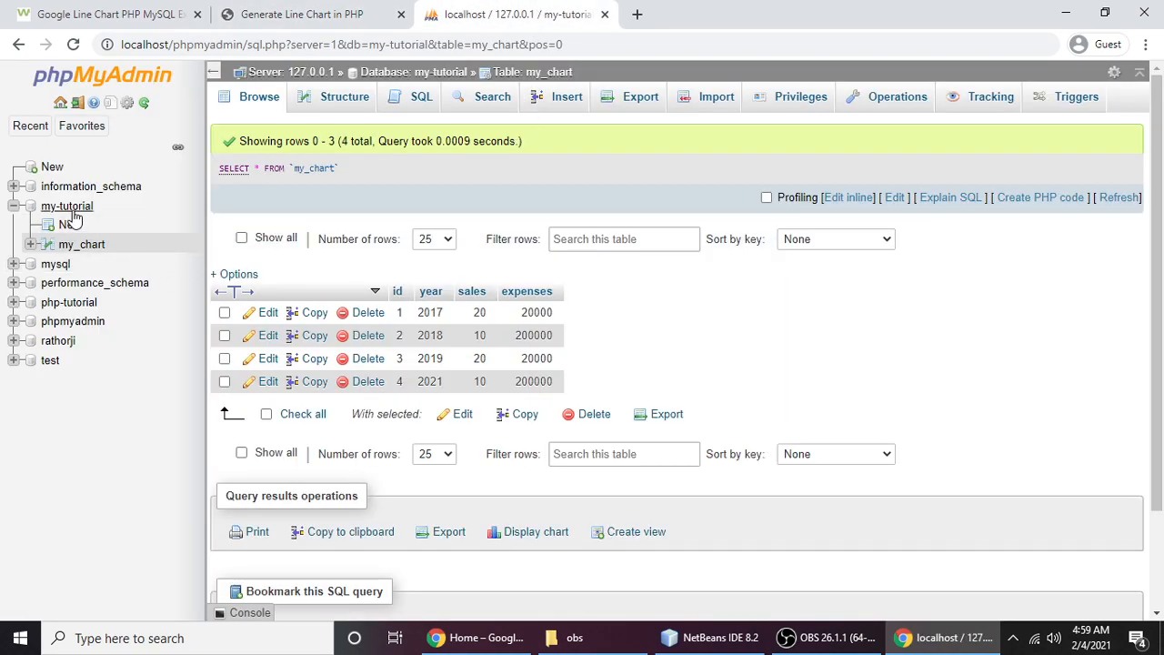
{"action": "mouse_move", "coordinate": [66, 206]}
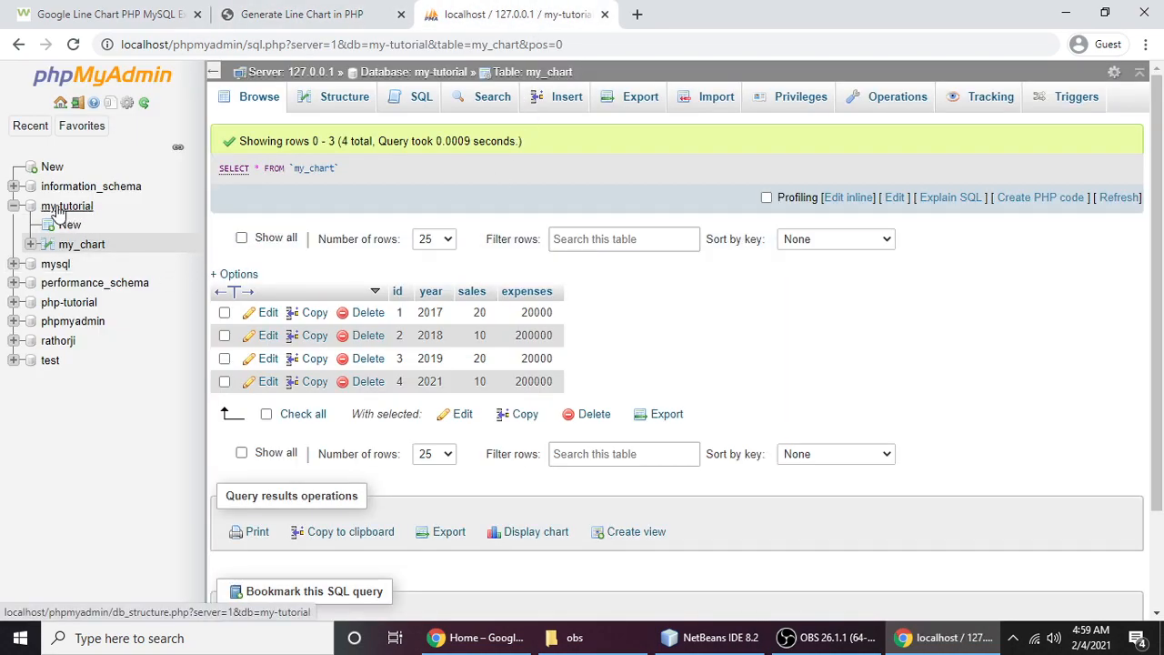
{"action": "mouse_move", "coordinate": [67, 206]}
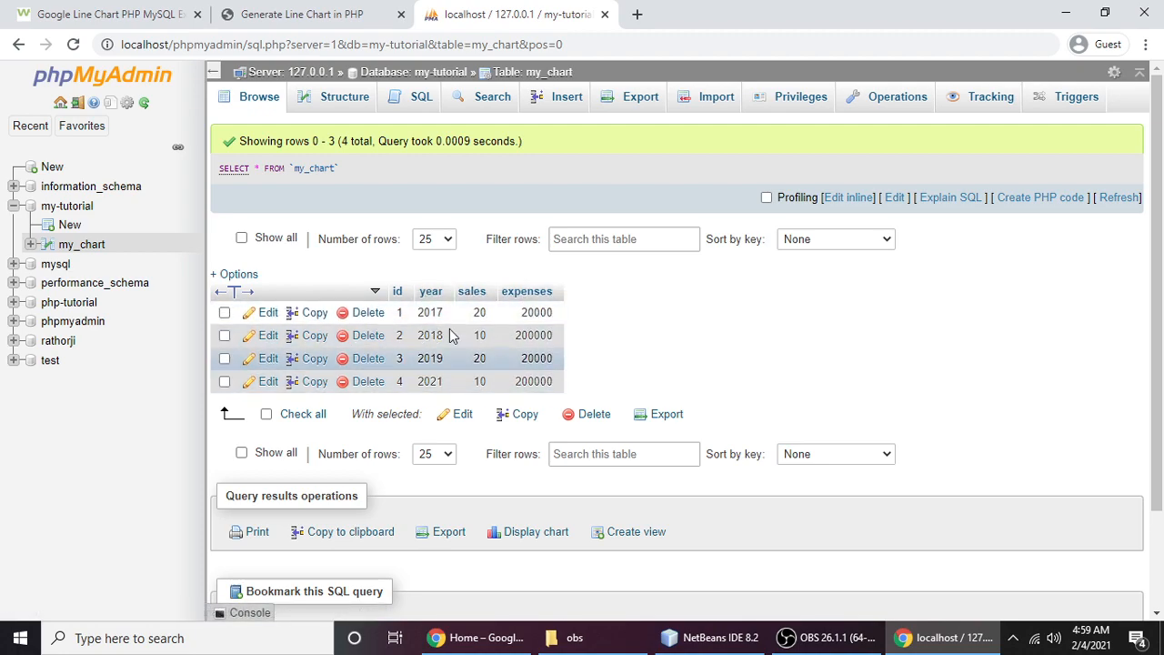
{"action": "mouse_move", "coordinate": [368, 353]}
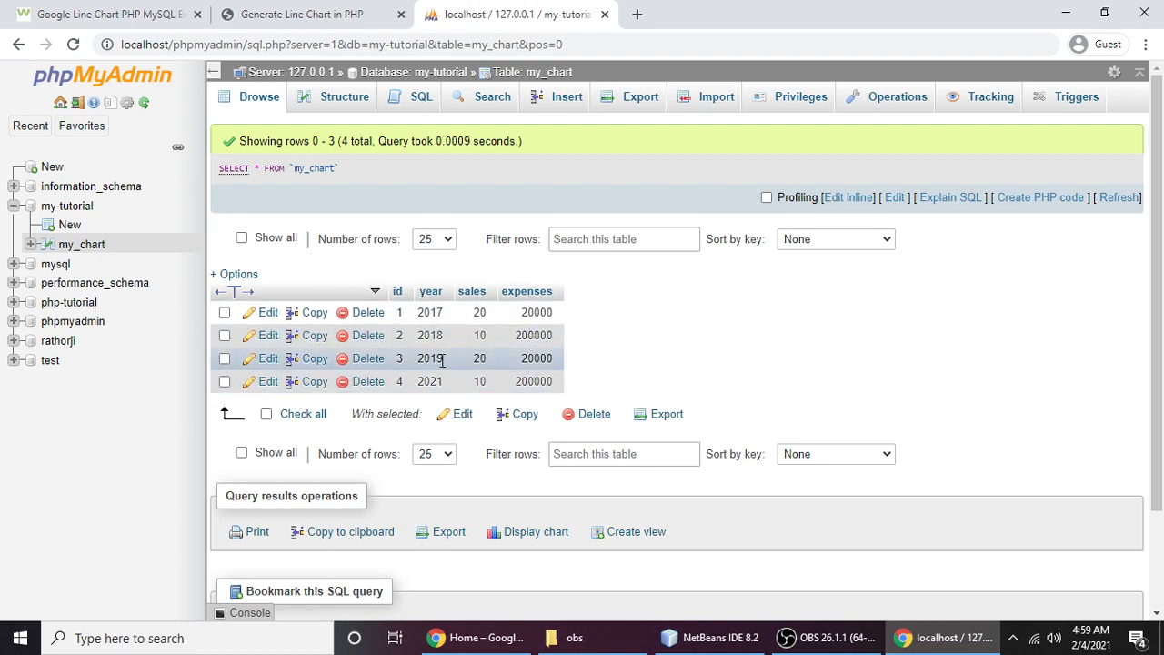
{"action": "left_click", "coordinate": [310, 14]}
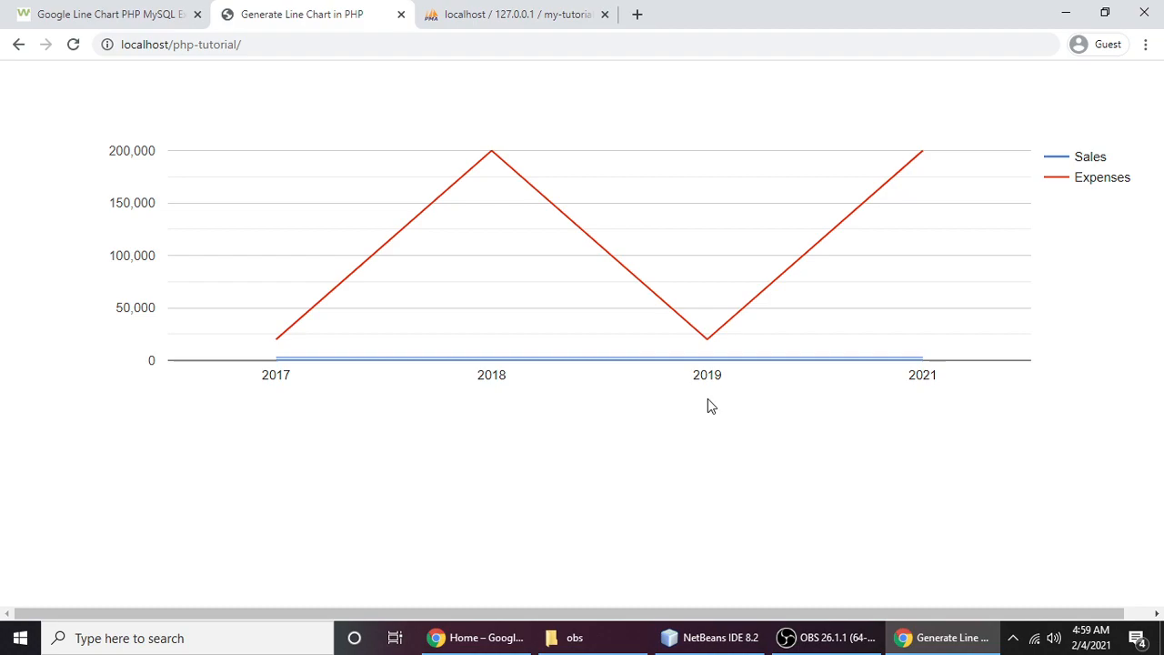
{"action": "mouse_move", "coordinate": [647, 447]}
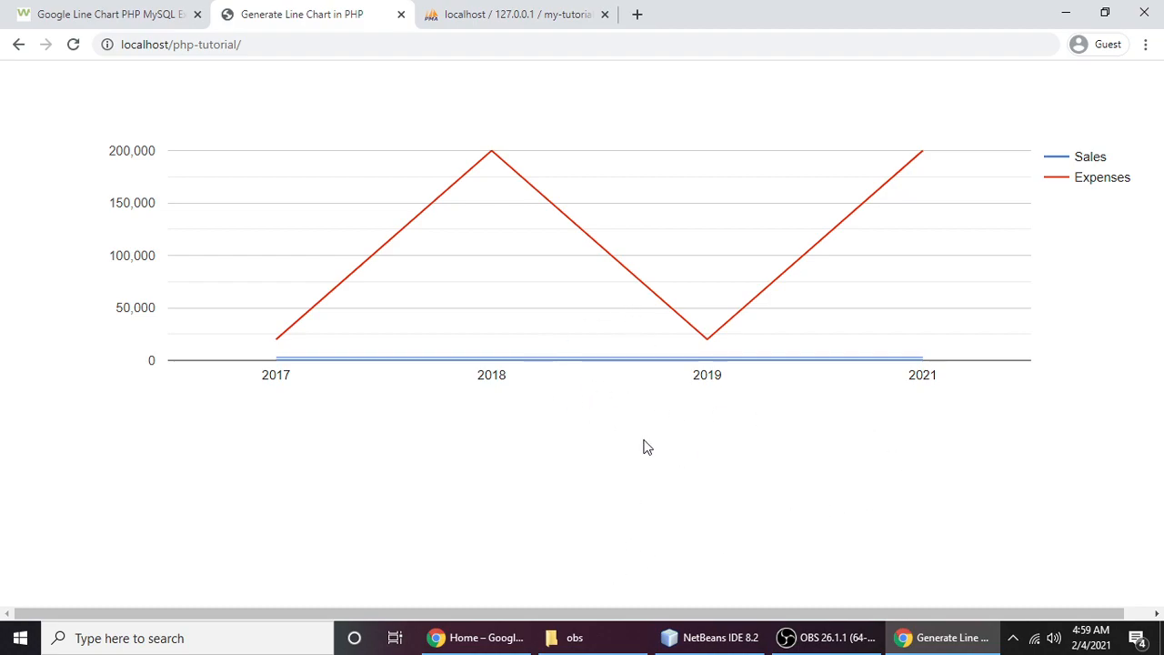
{"action": "left_click", "coordinate": [1066, 12]}
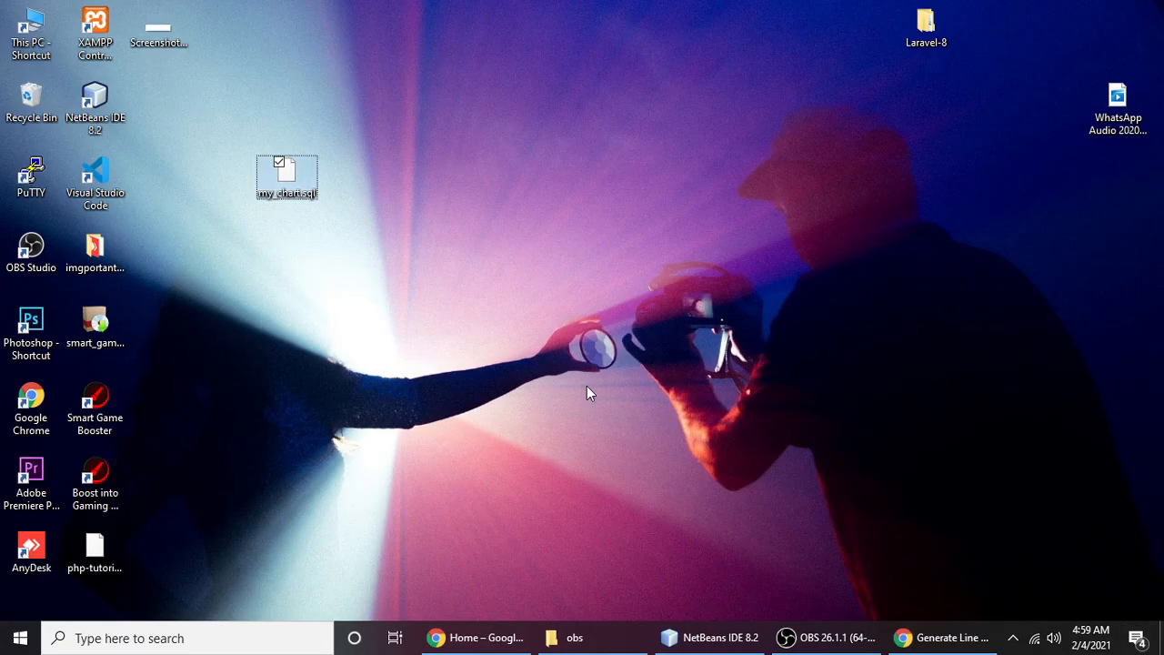
Navigate This PC > Local Disk (C:) > xampp > htdocs into the php-tutorial folder.
{"action": "double_click", "coordinate": [31, 98]}
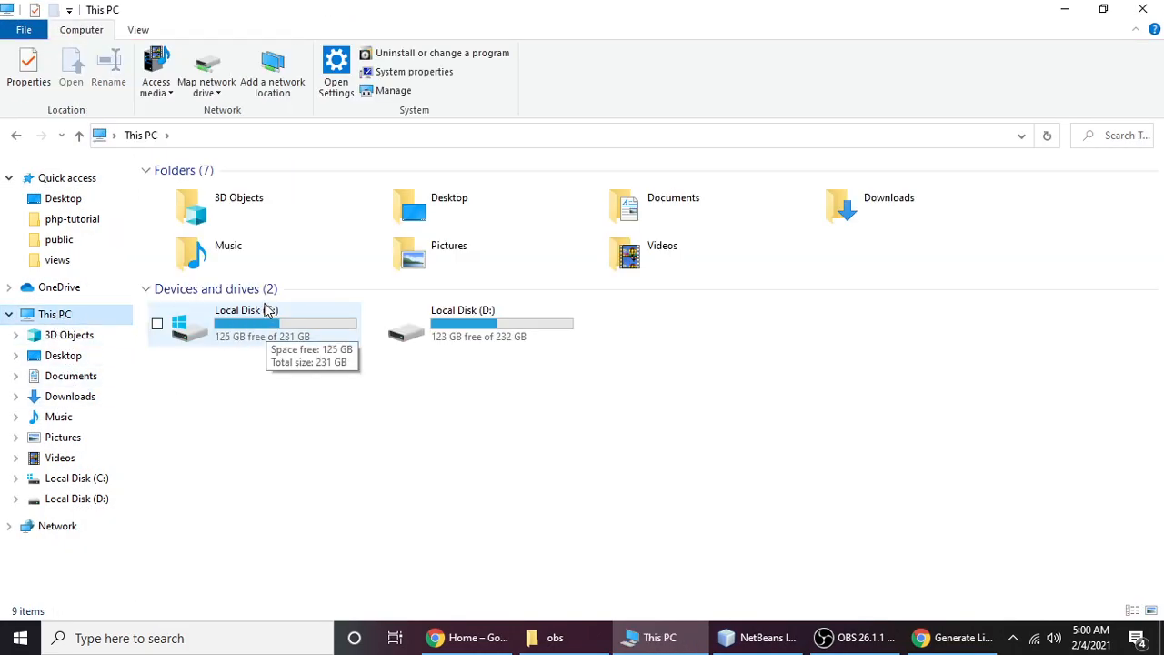
{"action": "double_click", "coordinate": [245, 326]}
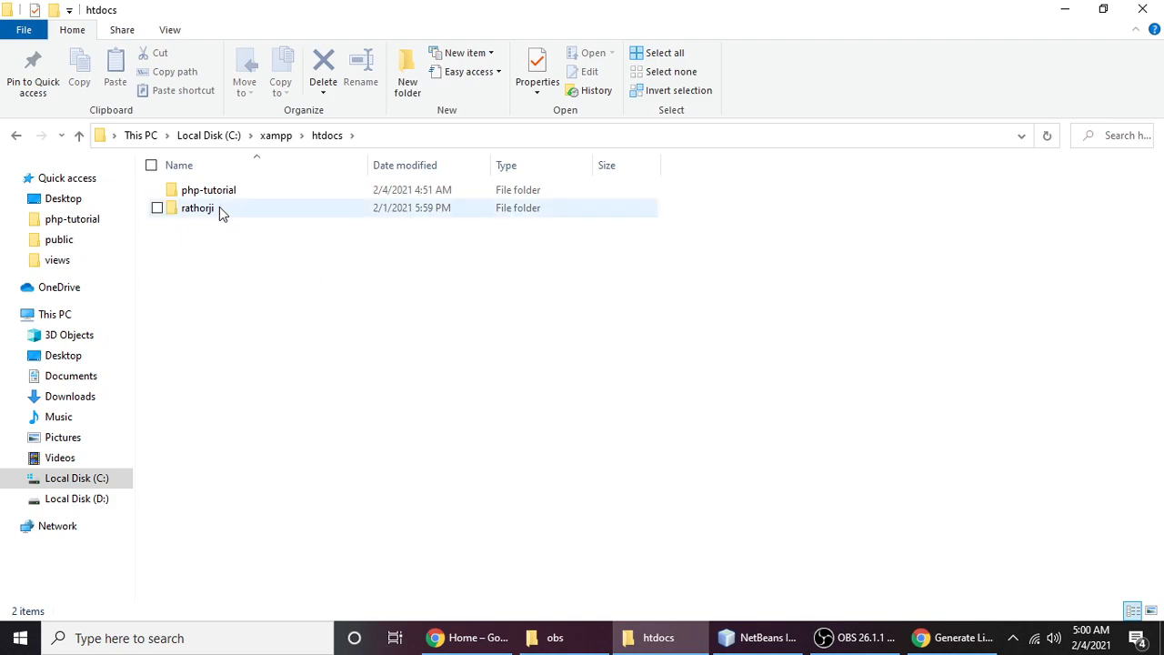
{"action": "mouse_move", "coordinate": [208, 189]}
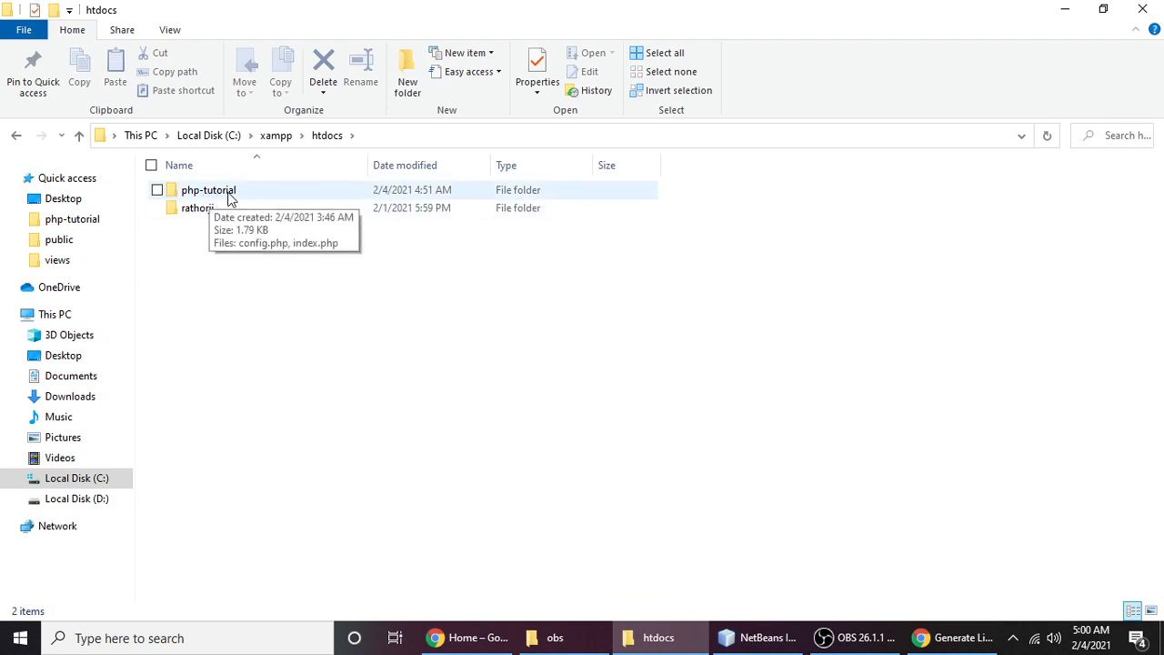
{"action": "double_click", "coordinate": [208, 189]}
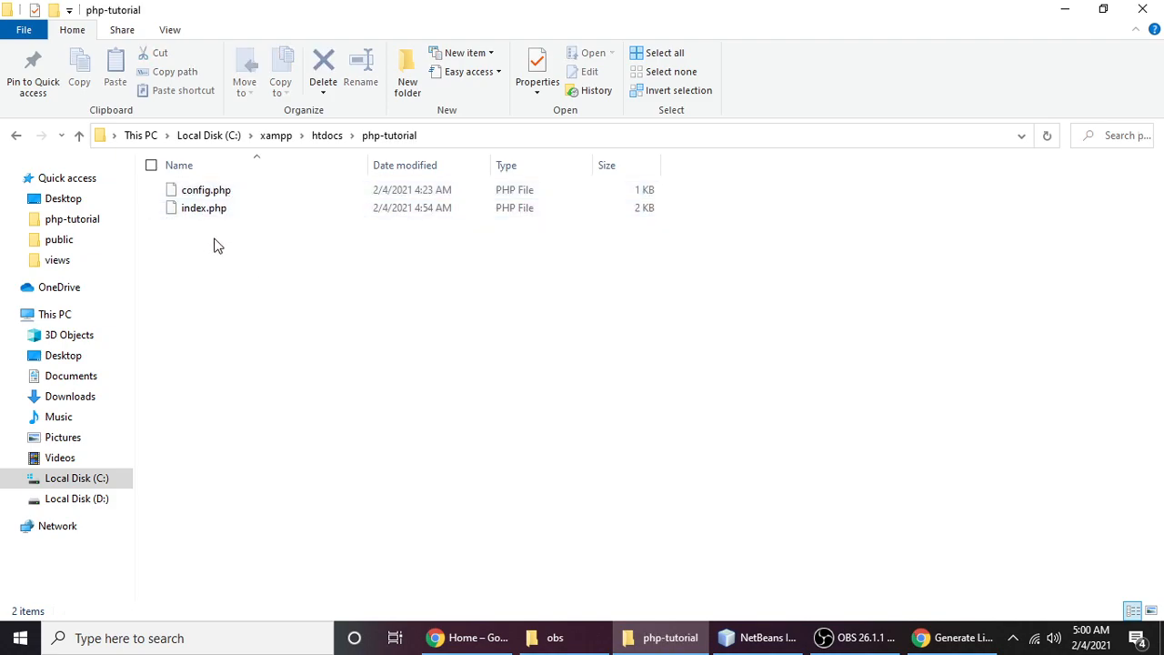
{"action": "mouse_move", "coordinate": [203, 207]}
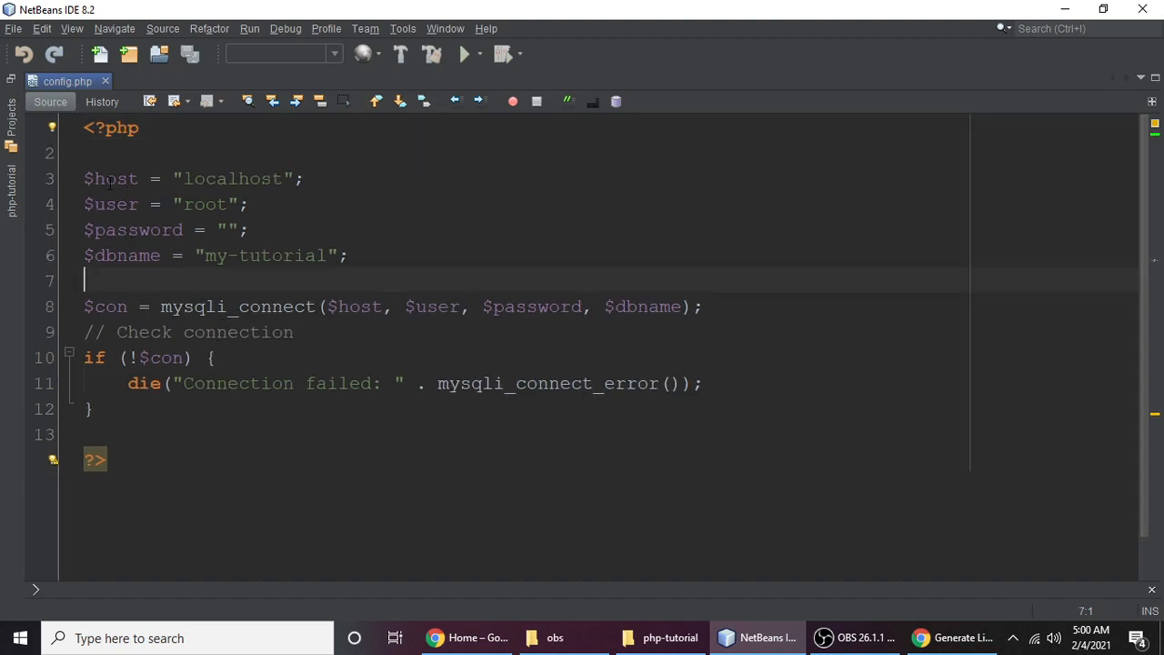
Highlight $dbname, $con and mysqli_connect in config.php, then bring index.php into NetBeans.
{"action": "double_click", "coordinate": [110, 178]}
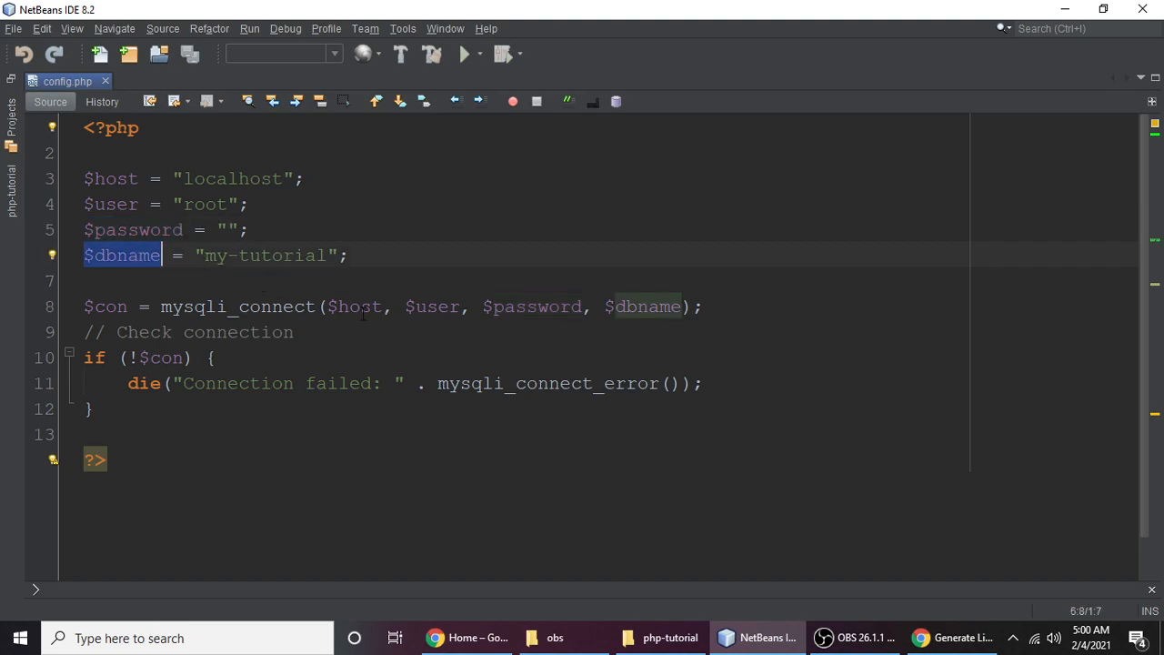
{"action": "left_click", "coordinate": [261, 307]}
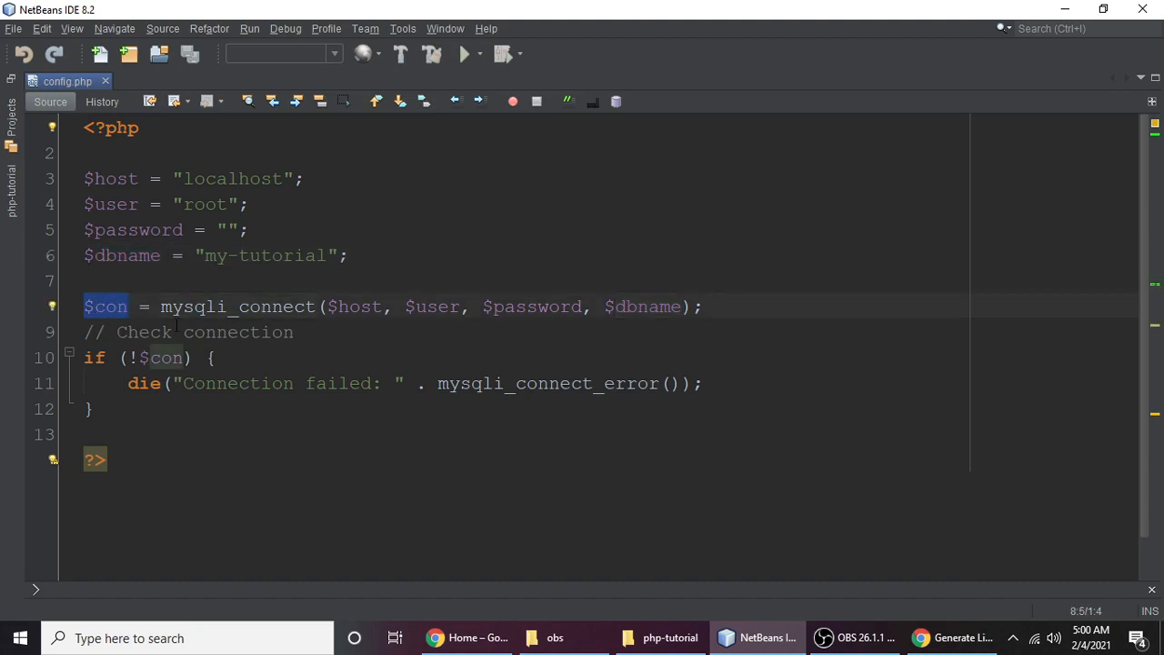
{"action": "double_click", "coordinate": [237, 306]}
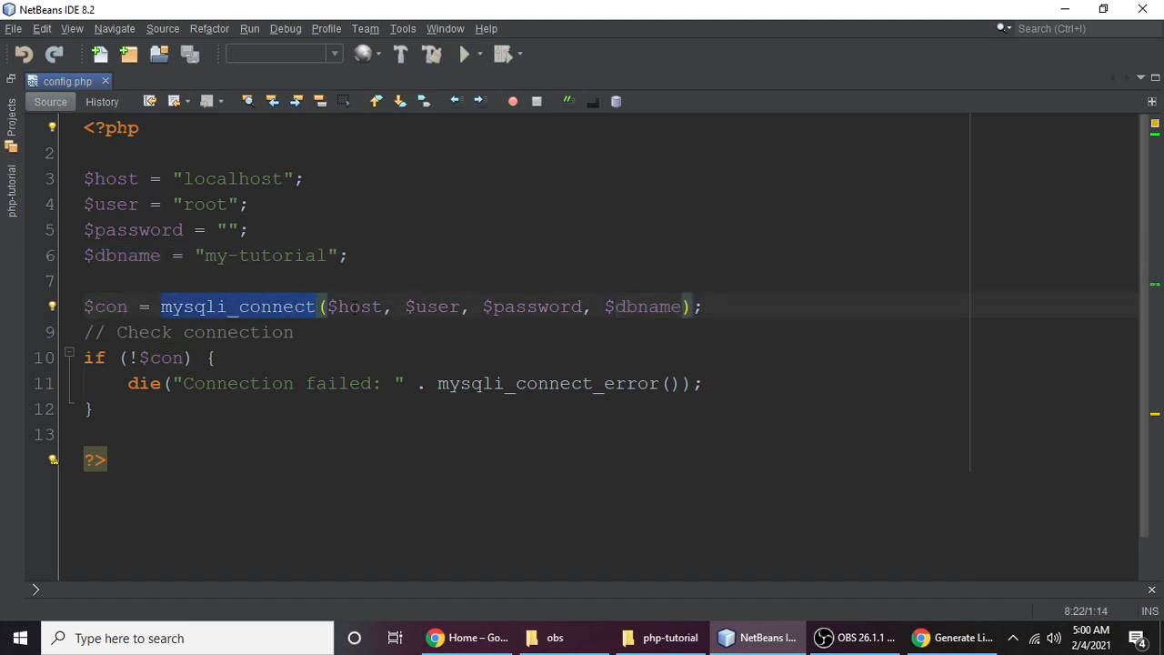
{"action": "double_click", "coordinate": [433, 306]}
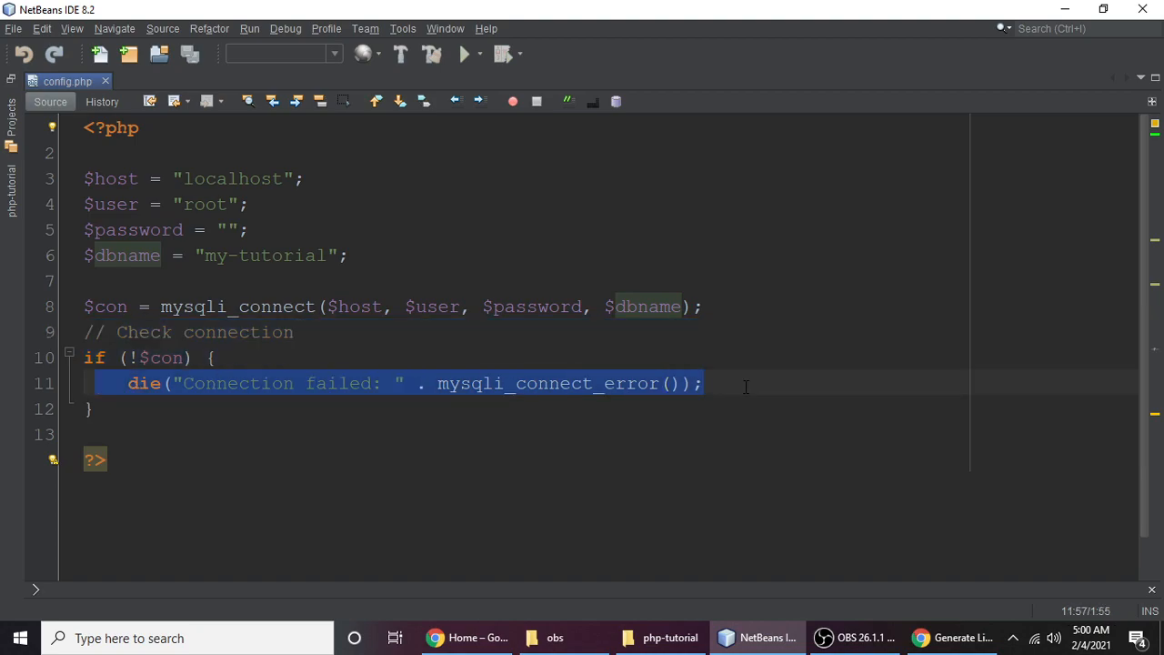
{"action": "double_click", "coordinate": [545, 383]}
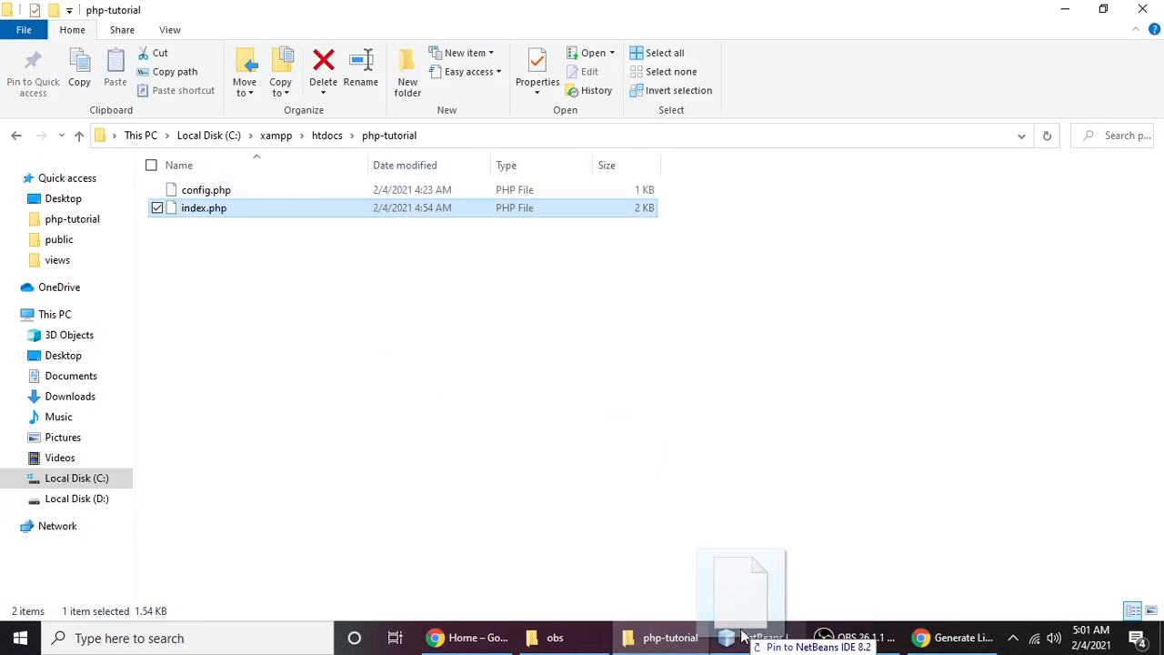
{"action": "left_click", "coordinate": [764, 638]}
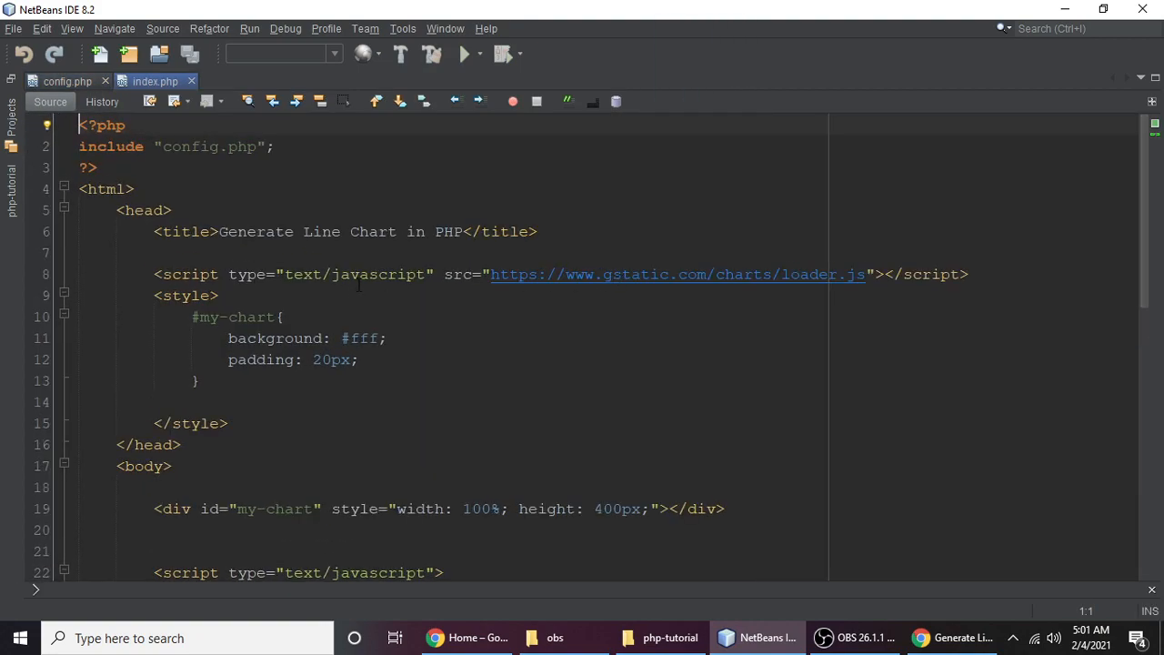
Delete the loader script's type attribute, then highlight the my-chart div's id and width.
{"action": "left_click", "coordinate": [215, 294]}
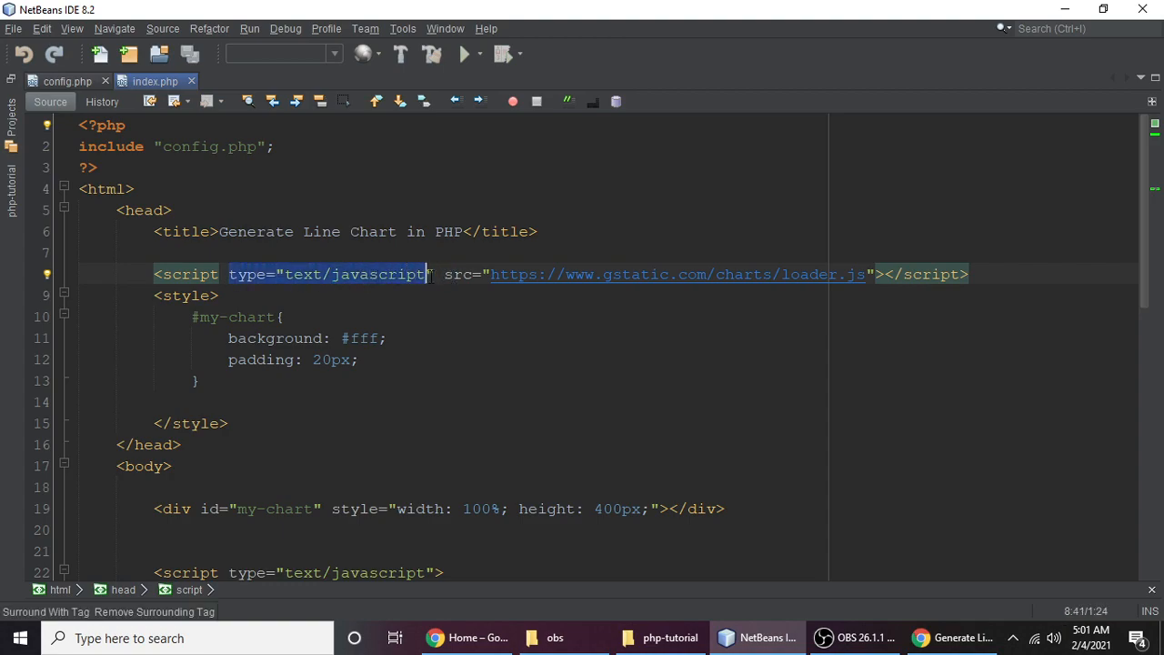
{"action": "key", "text": "Delete"}
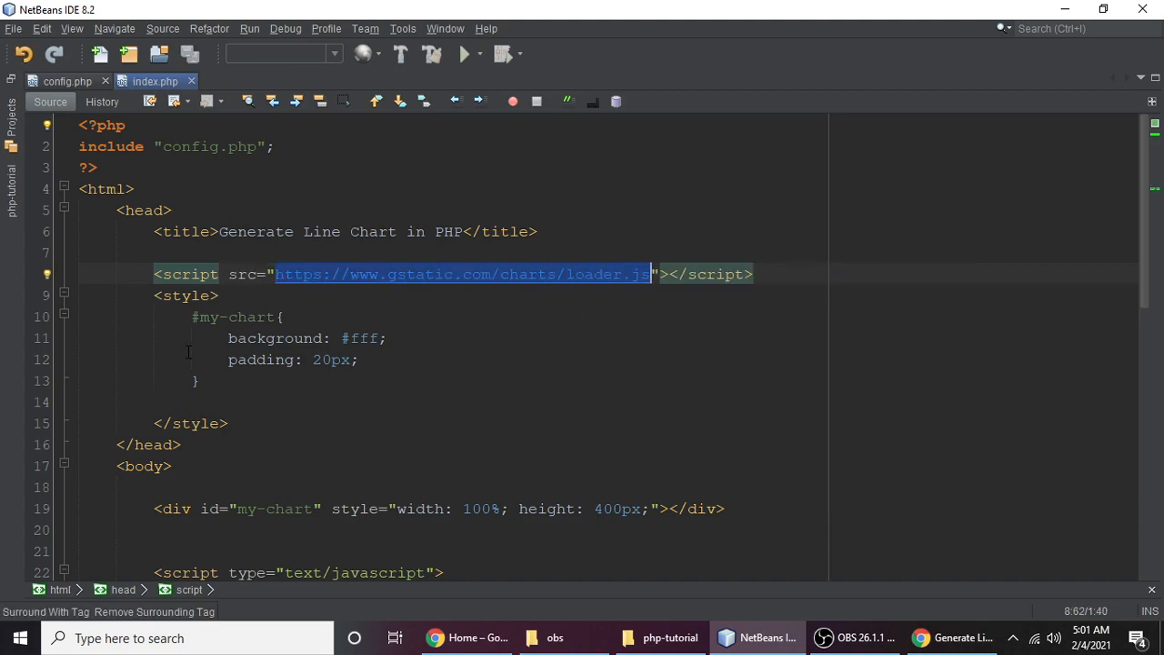
{"action": "scroll", "scroll_direction": "down", "scroll_amount": 3}
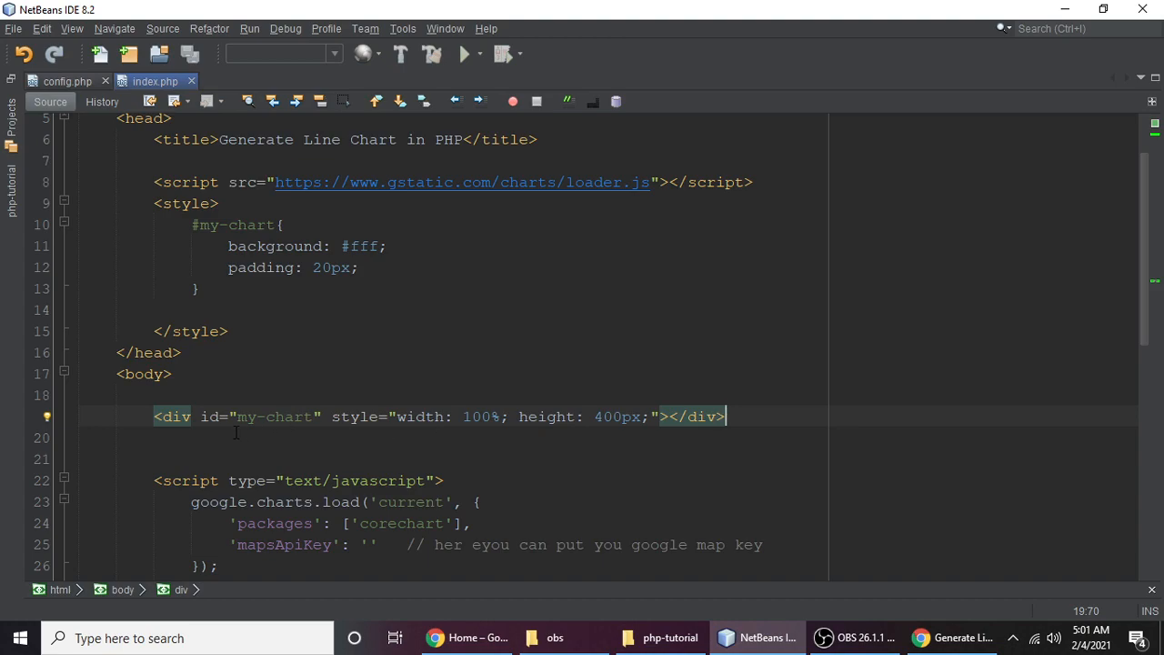
{"action": "double_click", "coordinate": [273, 416]}
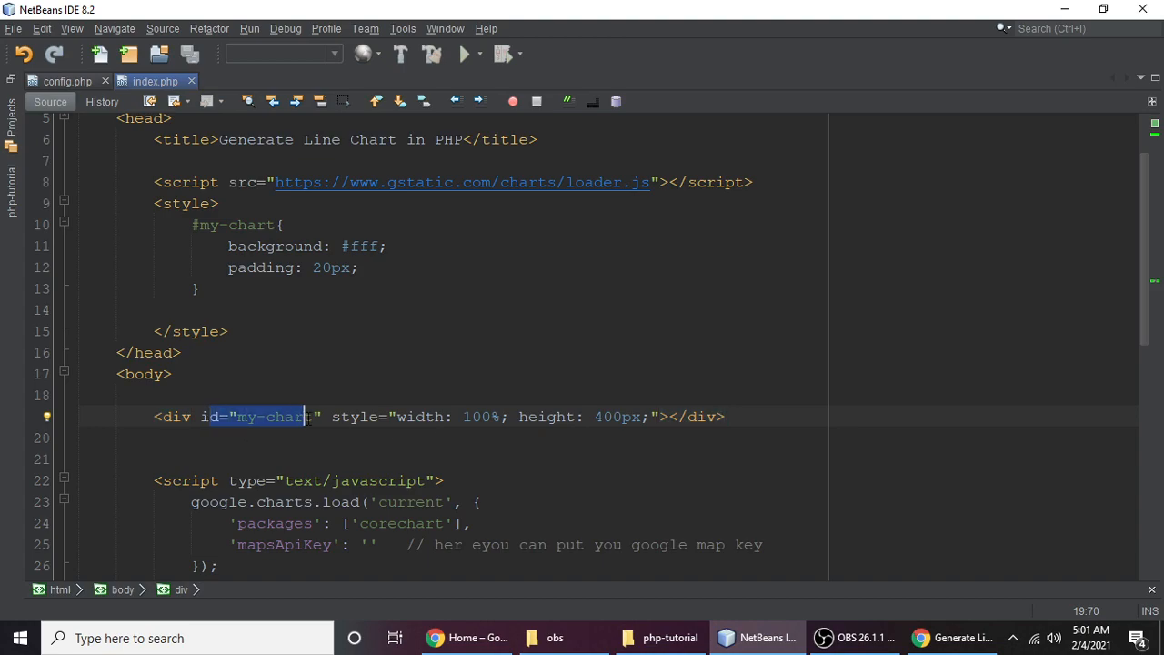
{"action": "left_click", "coordinate": [314, 417]}
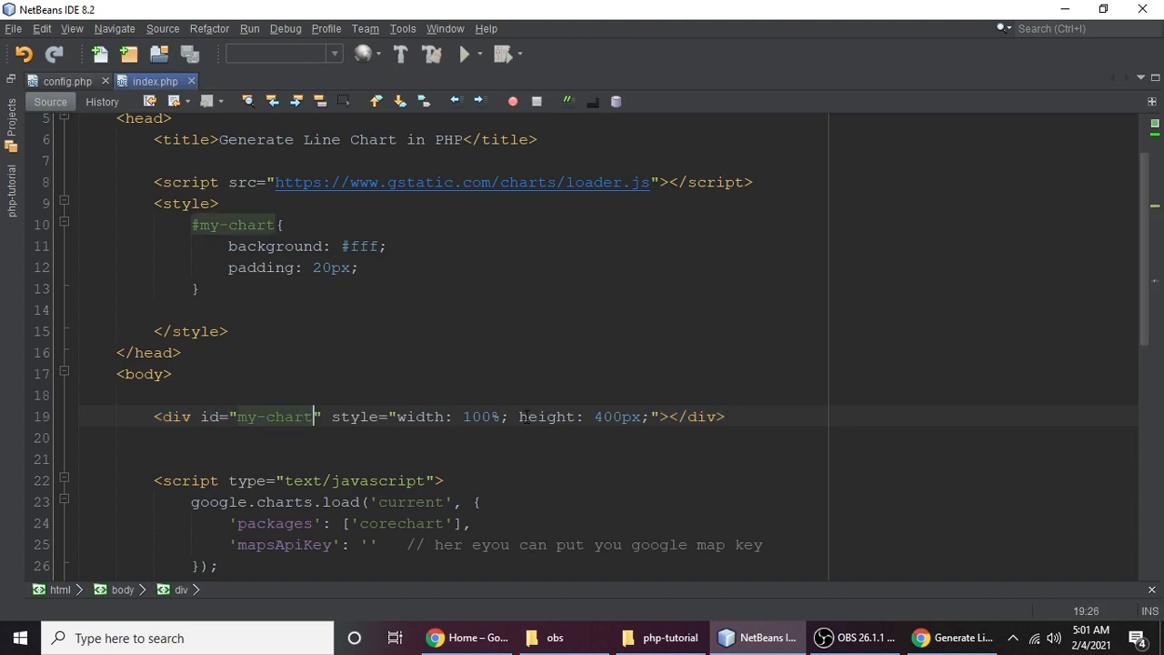
{"action": "double_click", "coordinate": [546, 417]}
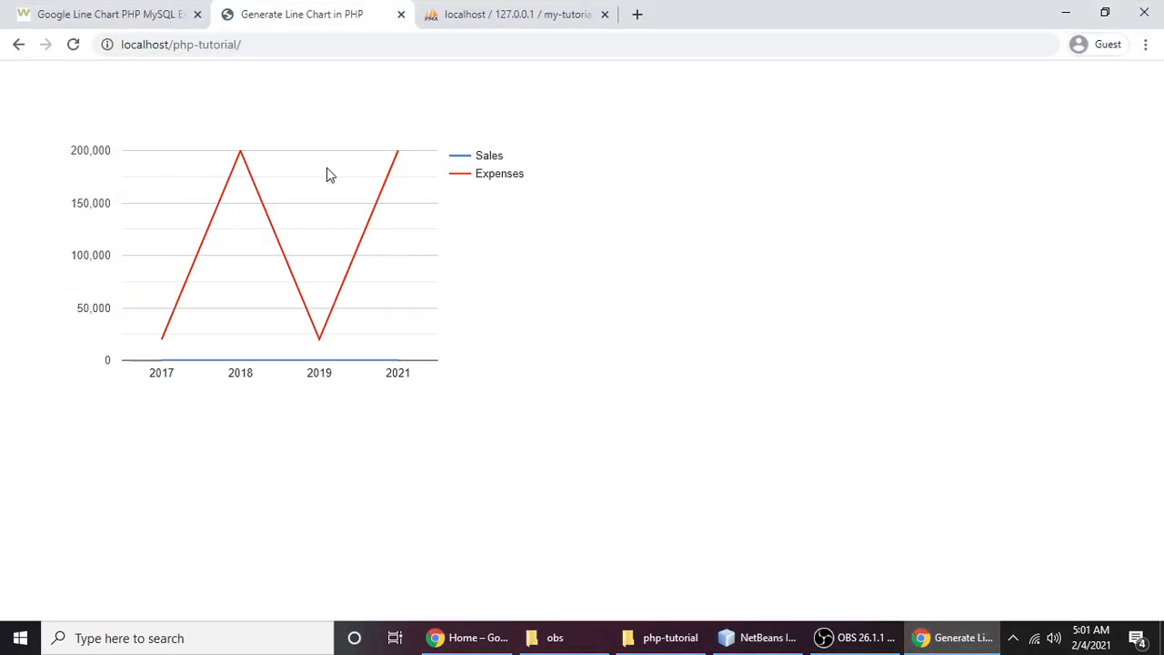
Replace the my-chart div's 600px width with 100%.
{"action": "left_click", "coordinate": [757, 637]}
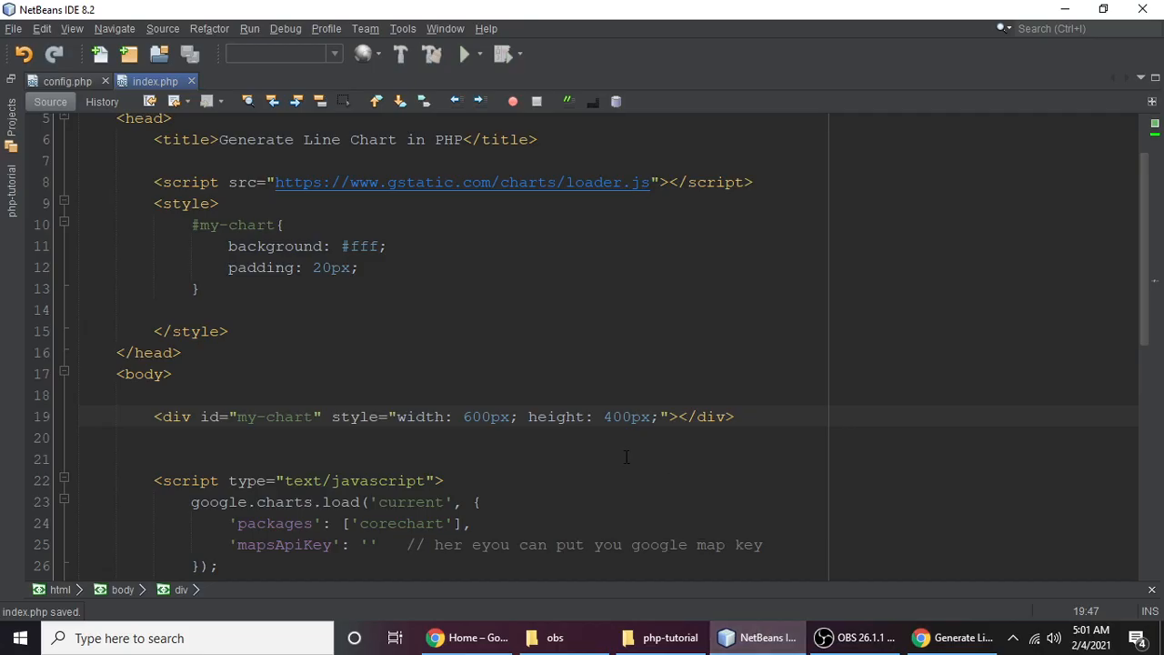
{"action": "type", "text": "100%"}
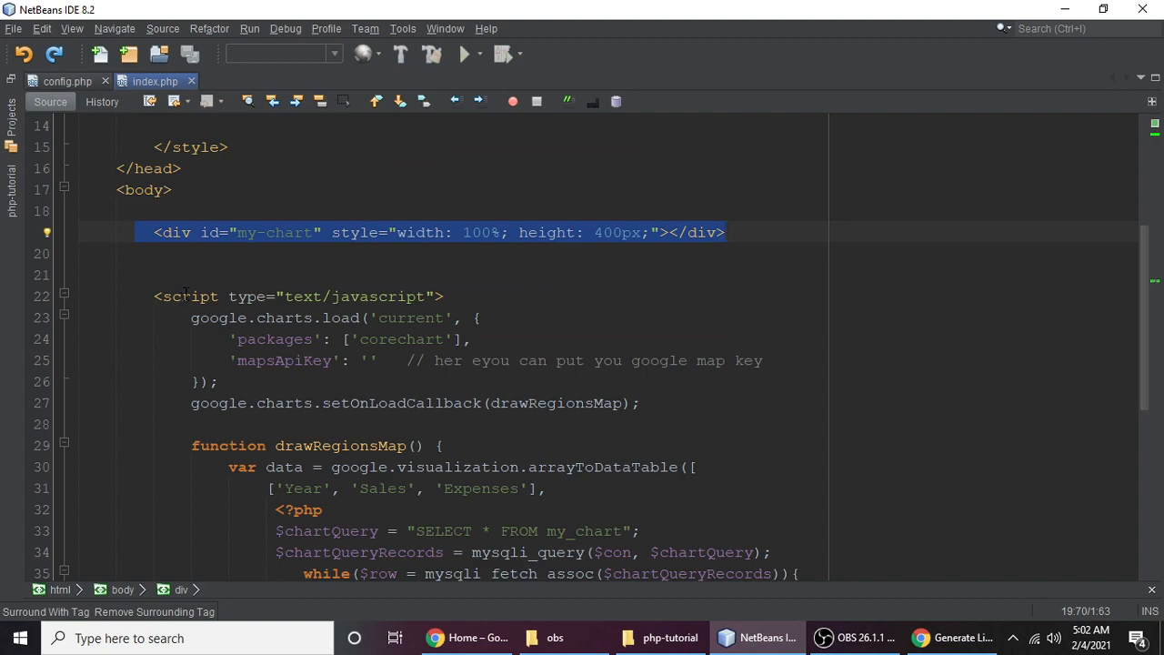
Highlight the google.charts.load block, mapsApiKey option, and drawRegionsMap callback and function.
{"action": "left_click", "coordinate": [299, 295]}
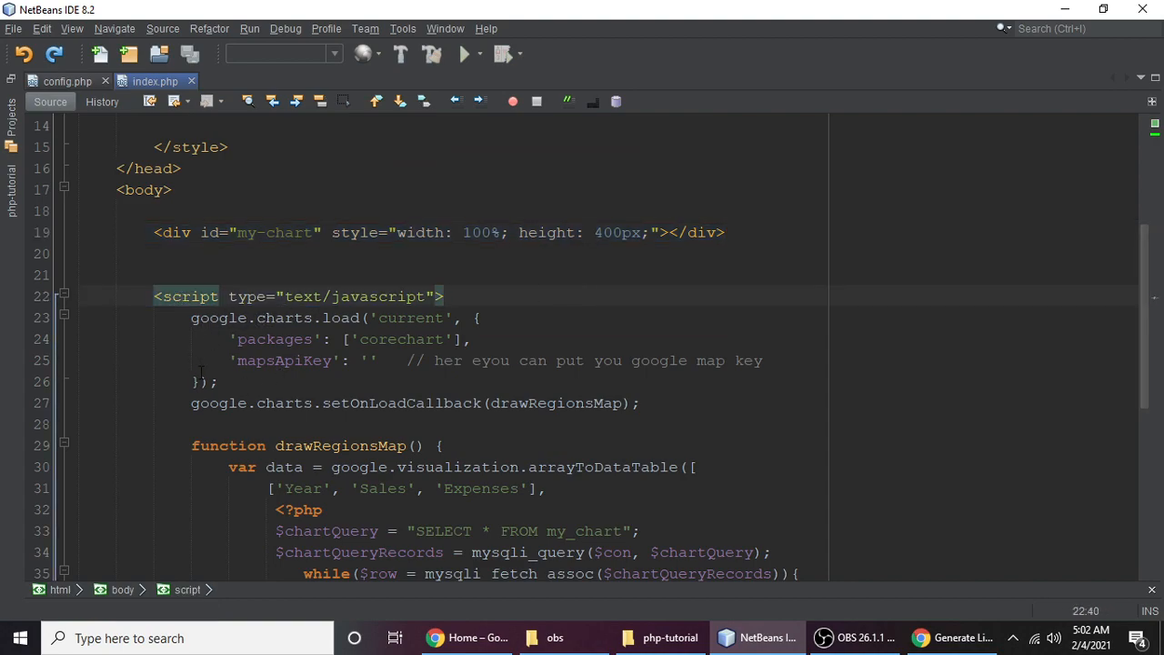
{"action": "left_click_drag", "start_coordinate": [191, 317], "coordinate": [218, 381]}
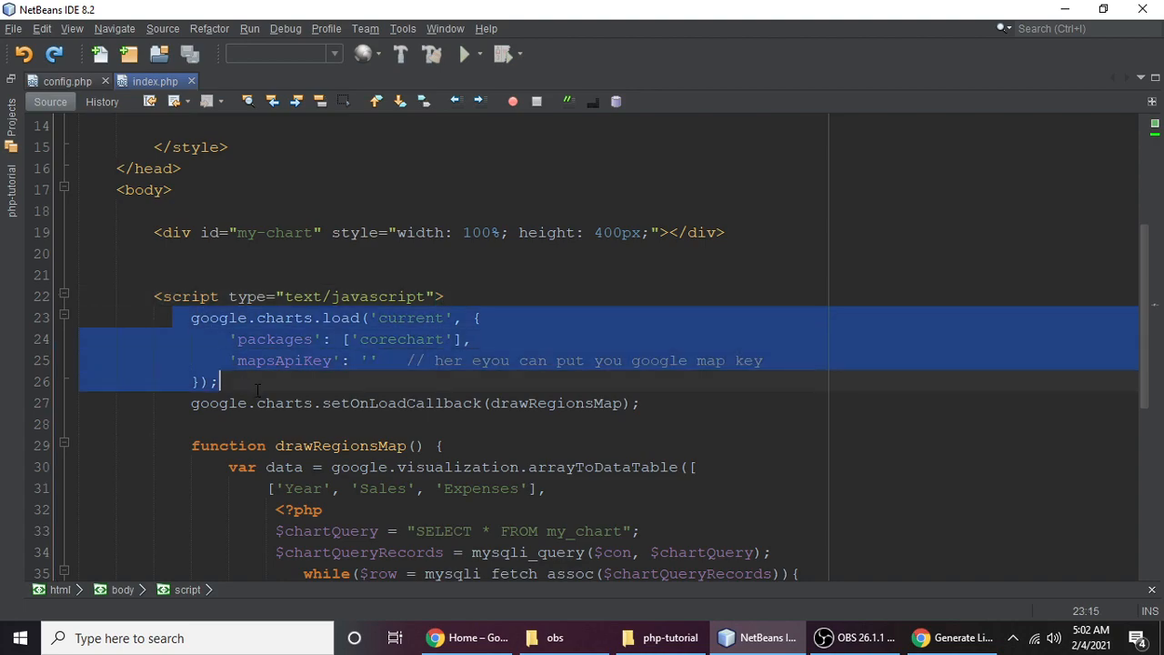
{"action": "double_click", "coordinate": [285, 360]}
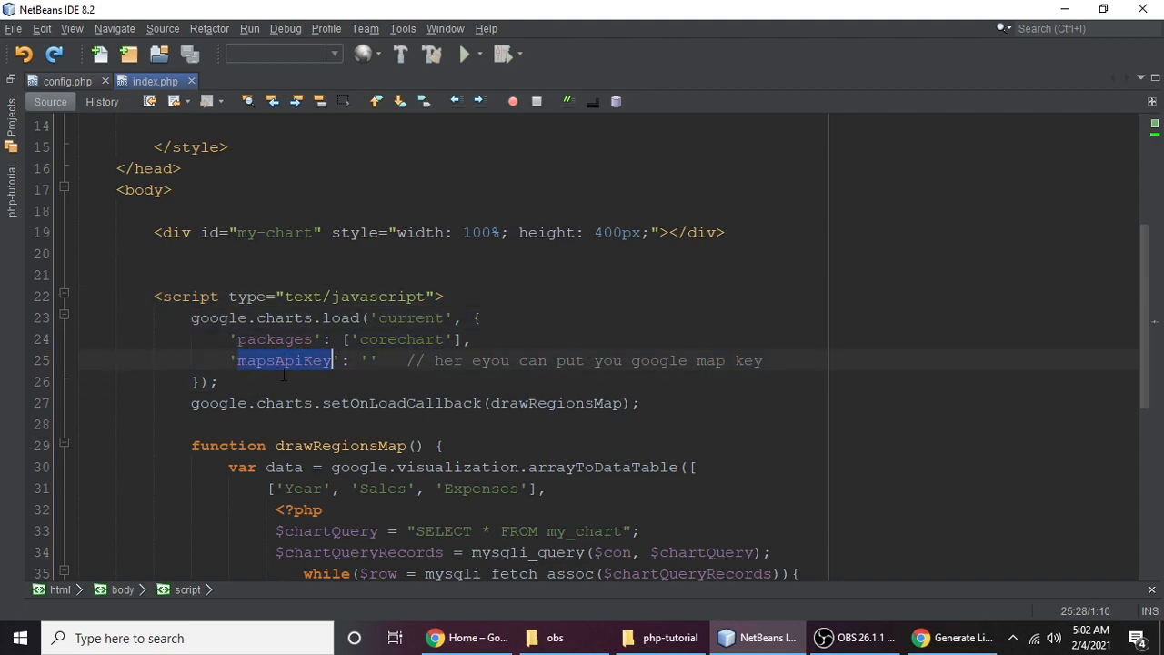
{"action": "left_click", "coordinate": [280, 382]}
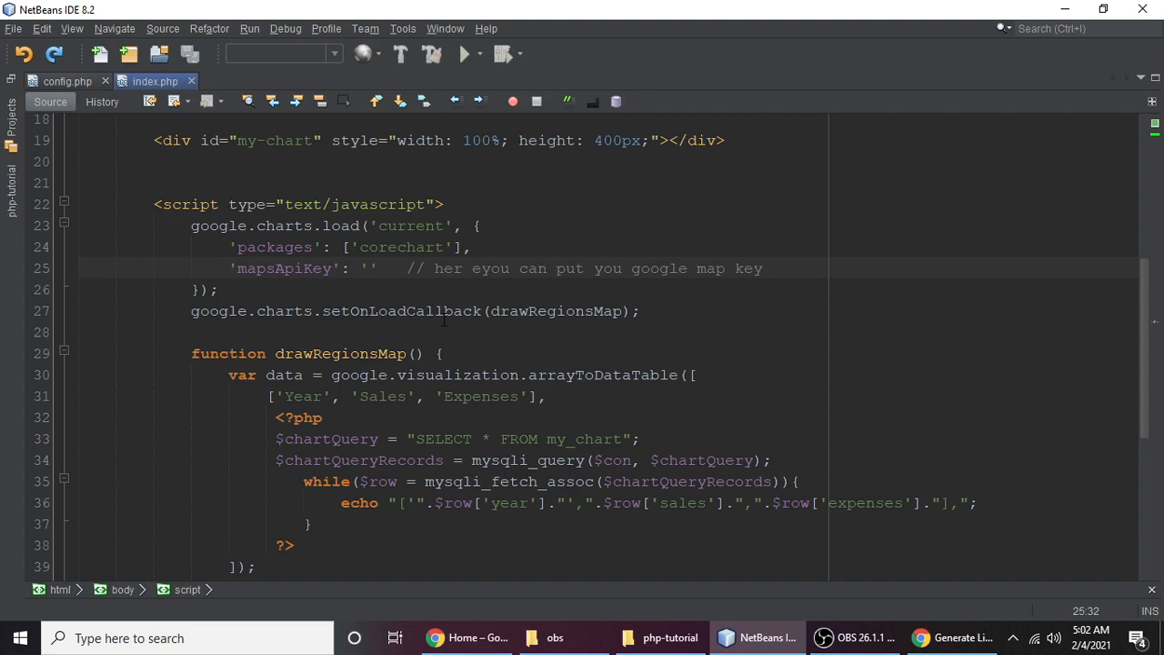
{"action": "double_click", "coordinate": [401, 311]}
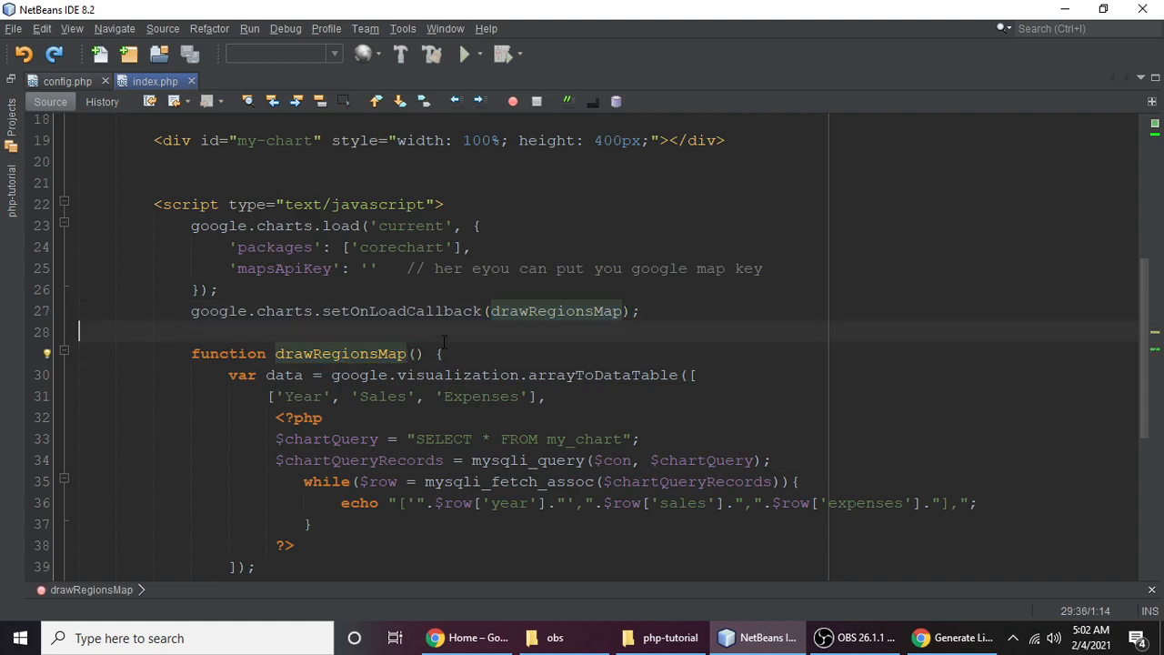
{"action": "double_click", "coordinate": [341, 353]}
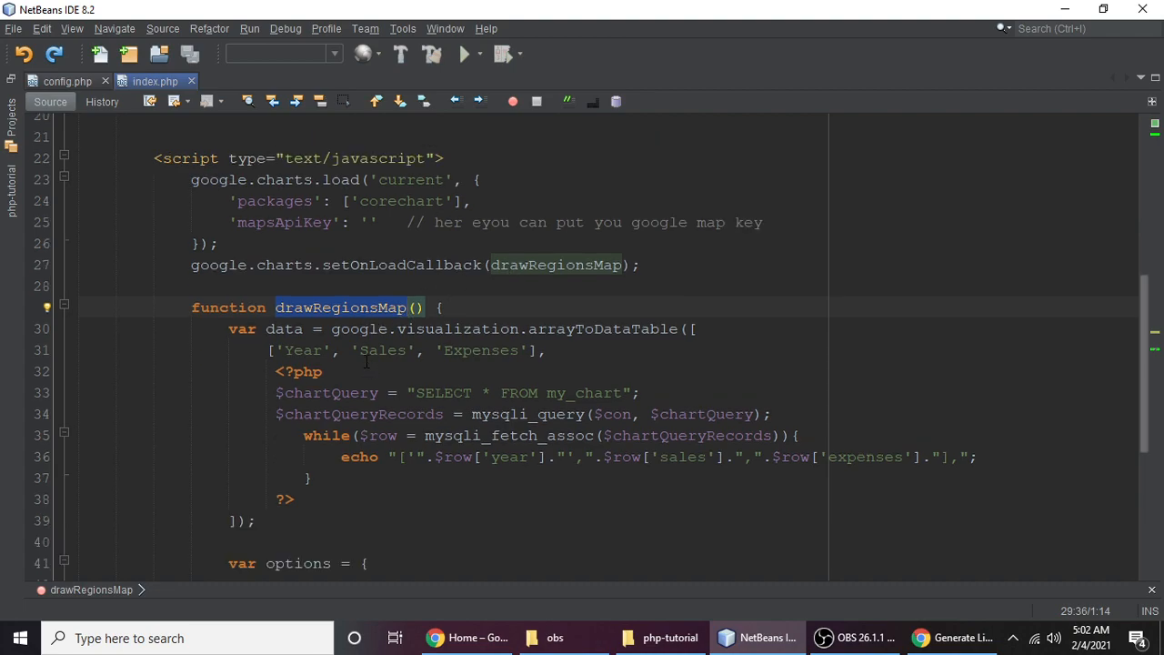
{"action": "mouse_move", "coordinate": [380, 317]}
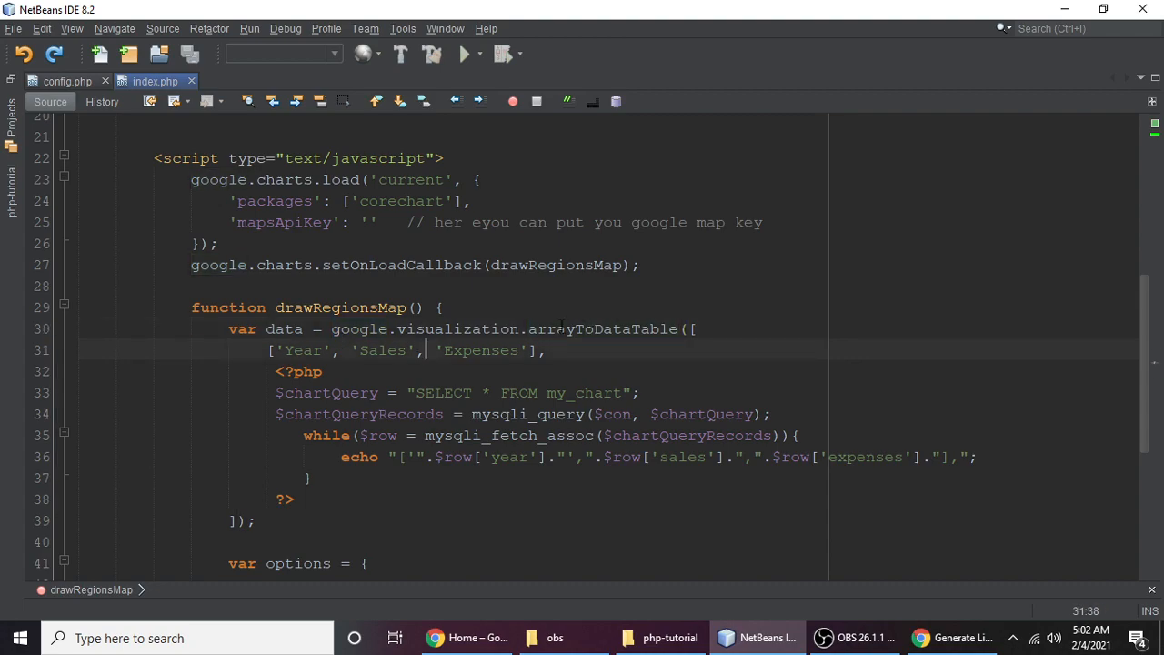
Highlight the Year and Expenses column headings in arrayToDataTable, then switch to Chrome.
{"action": "double_click", "coordinate": [600, 328]}
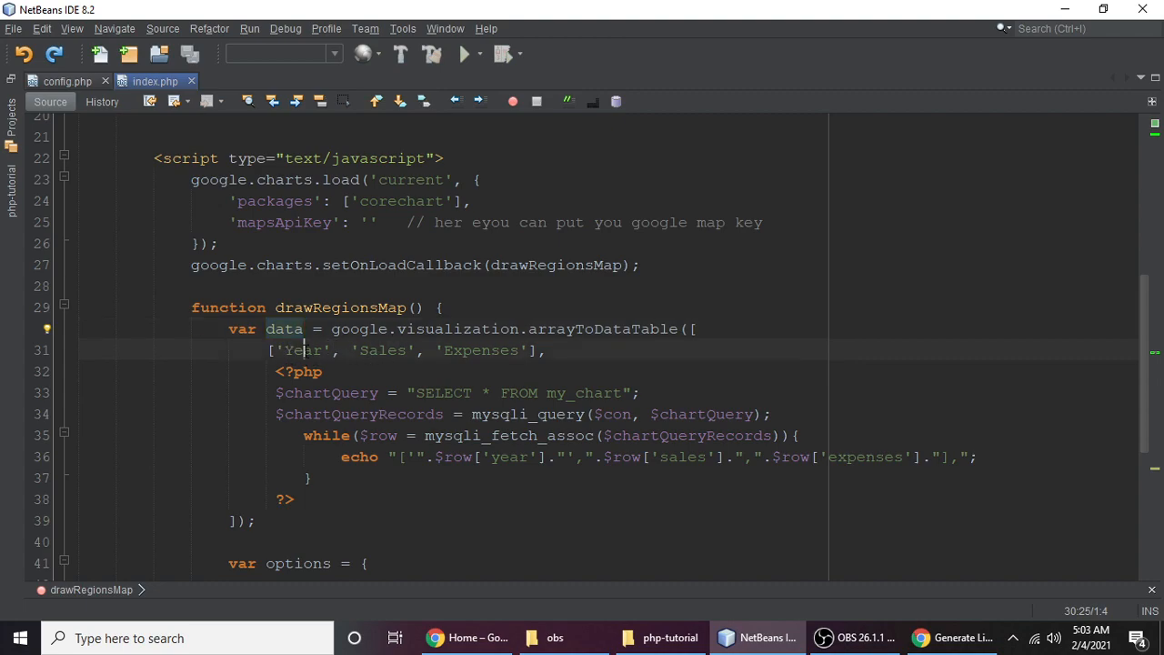
{"action": "double_click", "coordinate": [480, 350]}
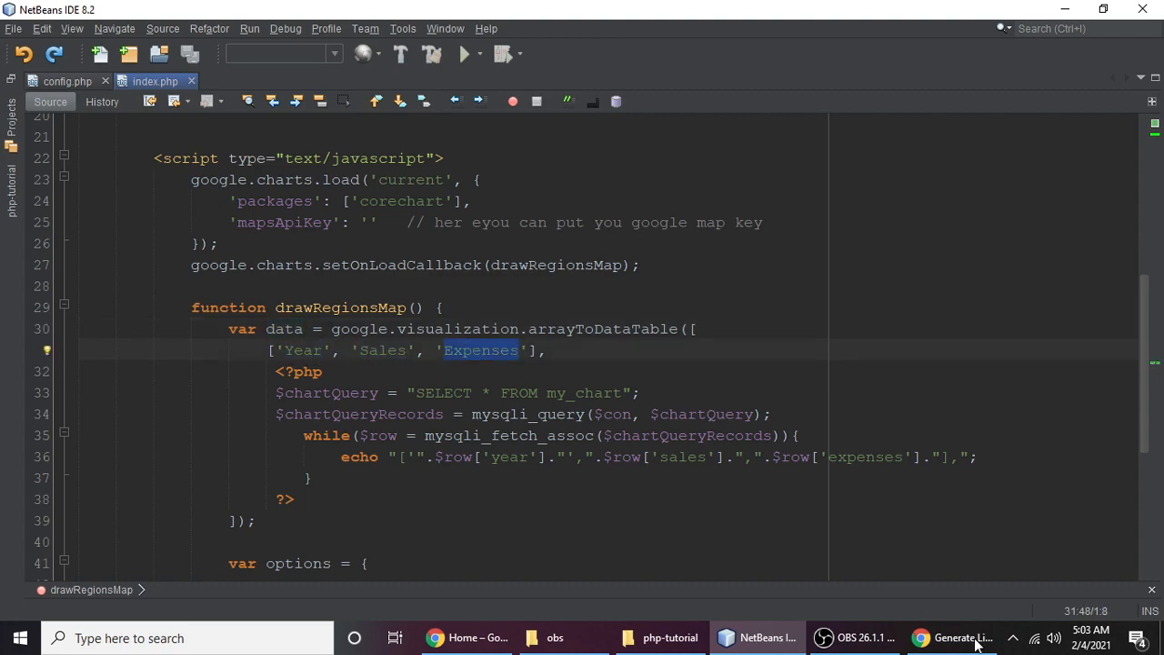
{"action": "left_click", "coordinate": [951, 638]}
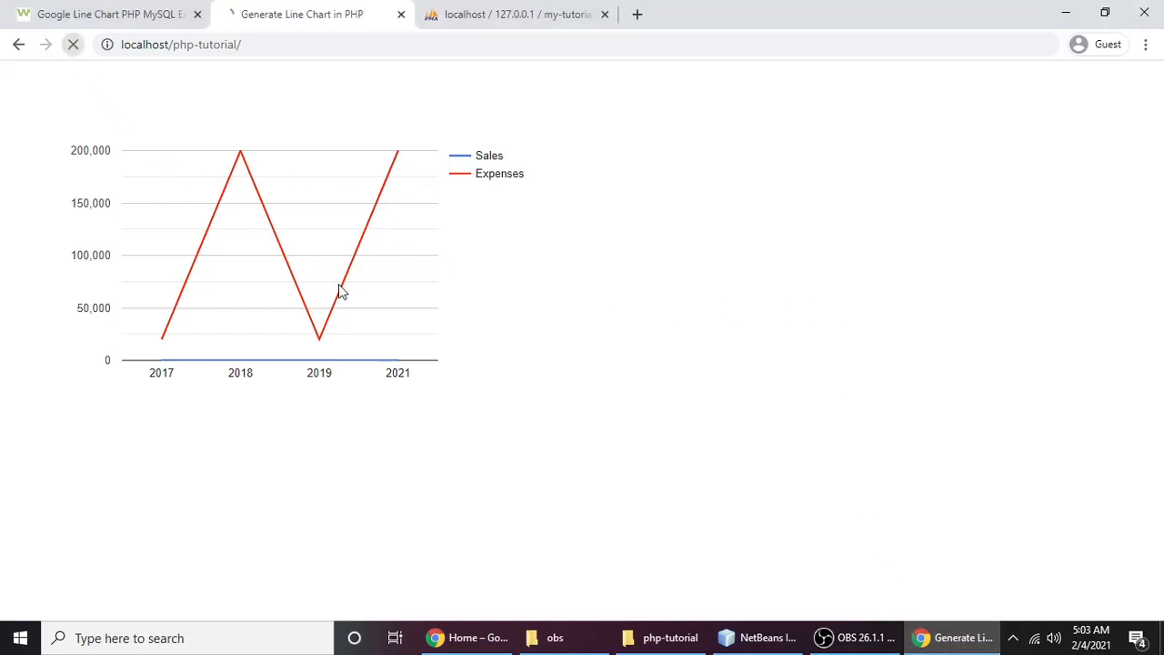
Reload localhost/php-tutorial to view the full-width chart, then return to NetBeans.
{"action": "left_click", "coordinate": [73, 44]}
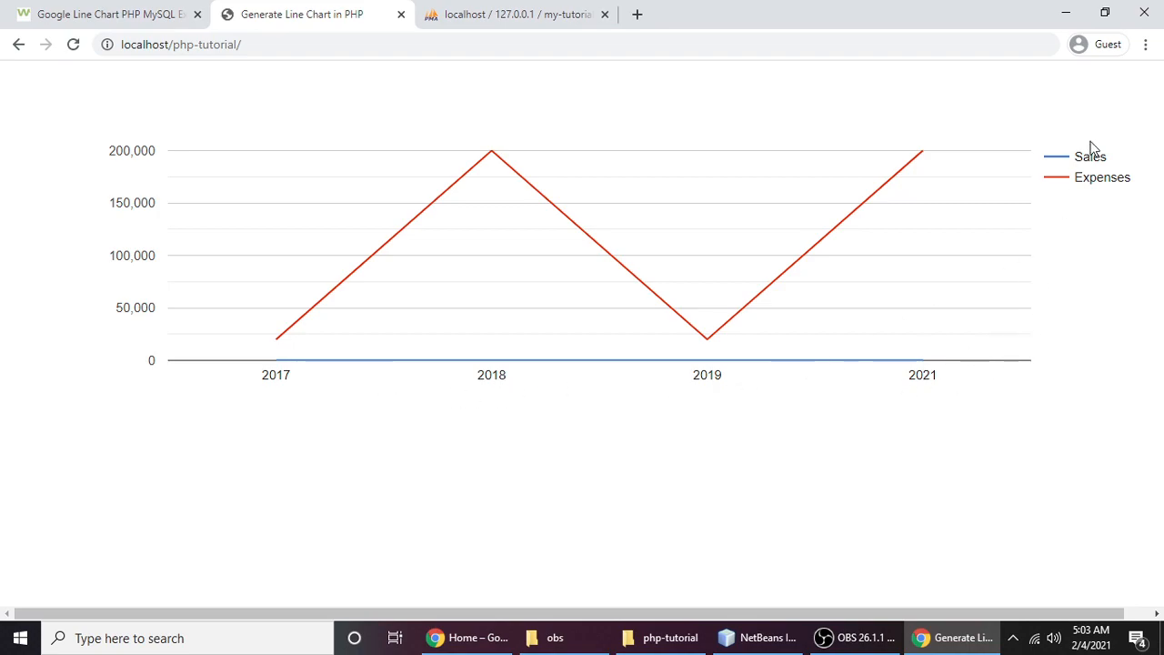
{"action": "left_click", "coordinate": [756, 638]}
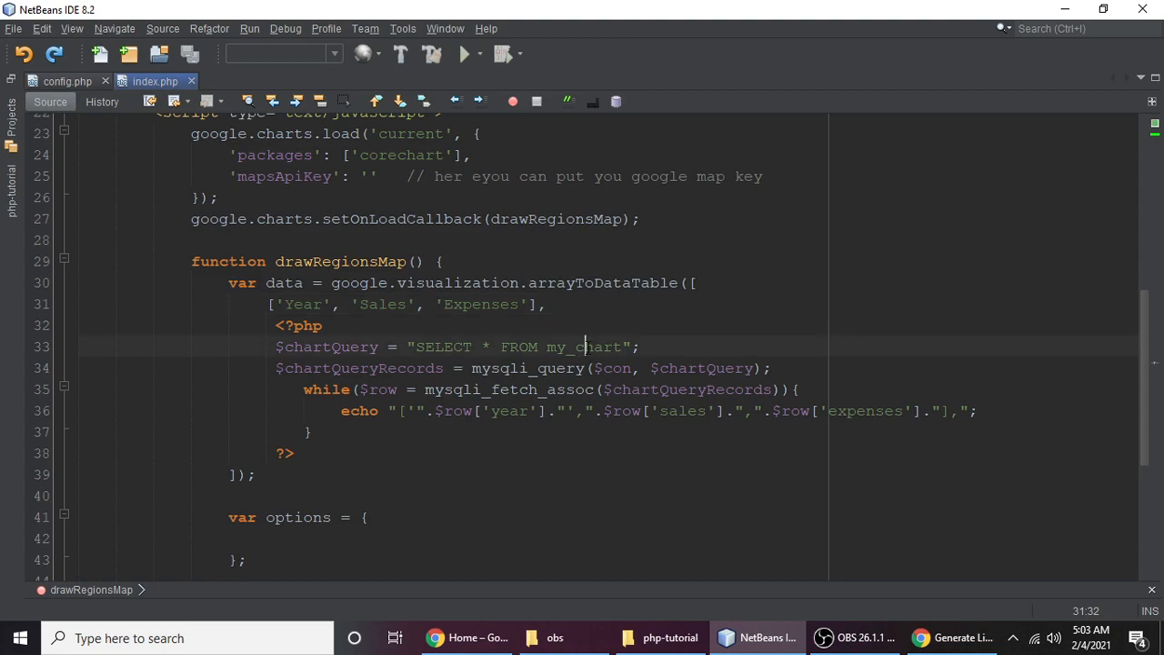
Highlight my_chart in the SELECT query and browse its four rows in phpMyAdmin.
{"action": "double_click", "coordinate": [583, 346]}
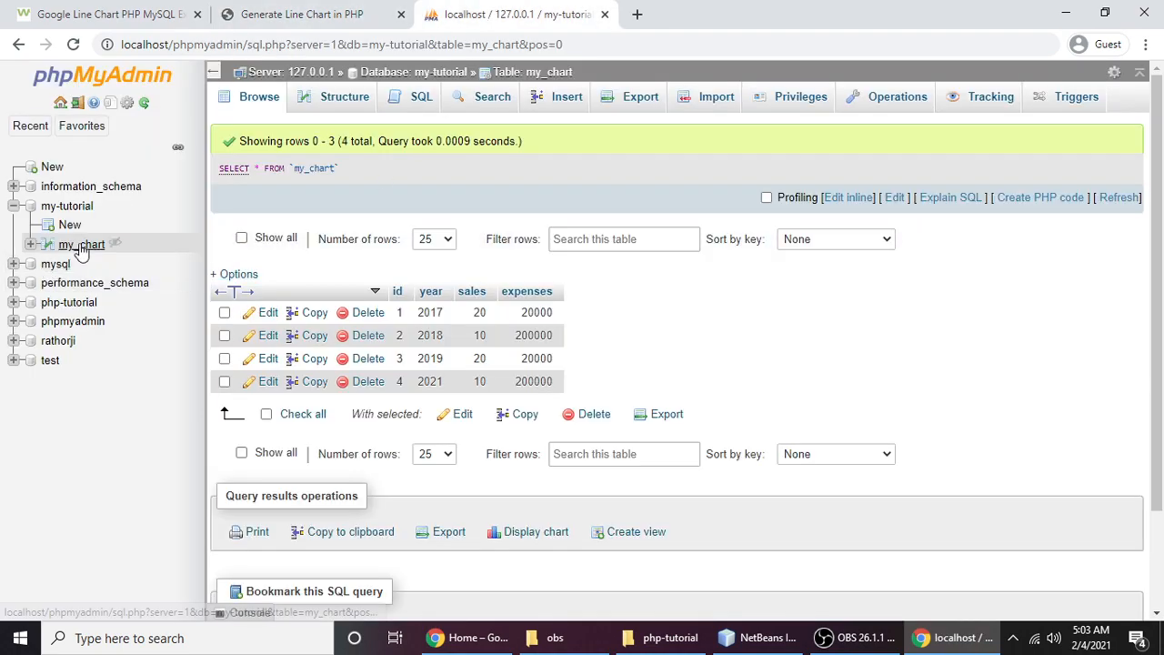
{"action": "left_click", "coordinate": [756, 638]}
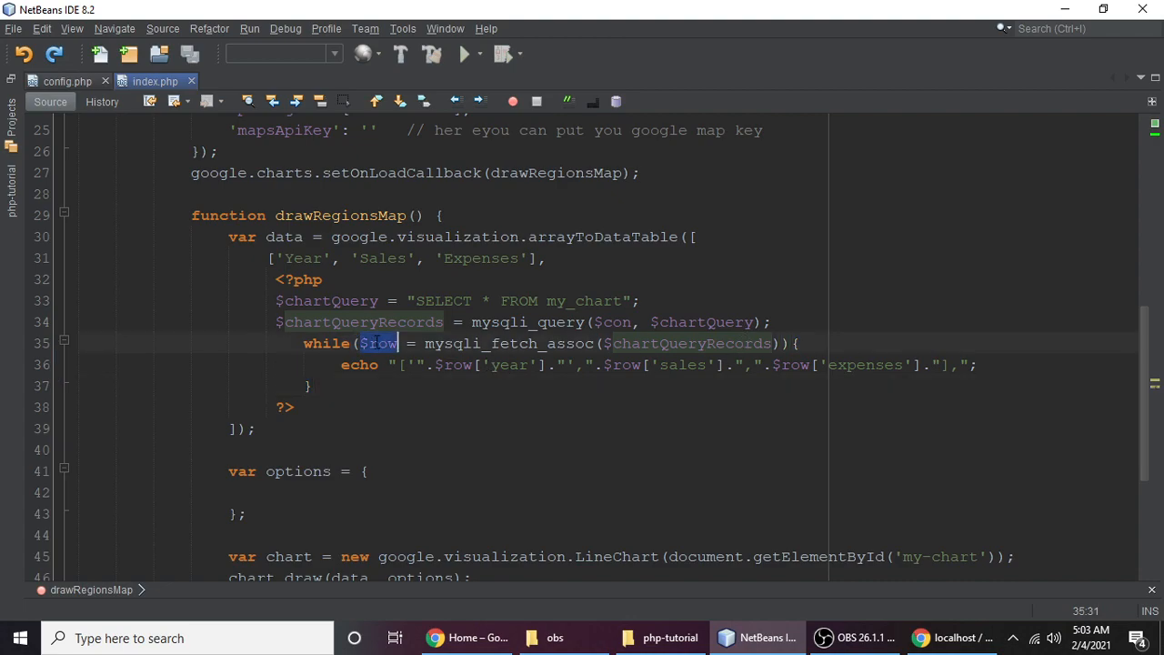
{"action": "left_click", "coordinate": [680, 365]}
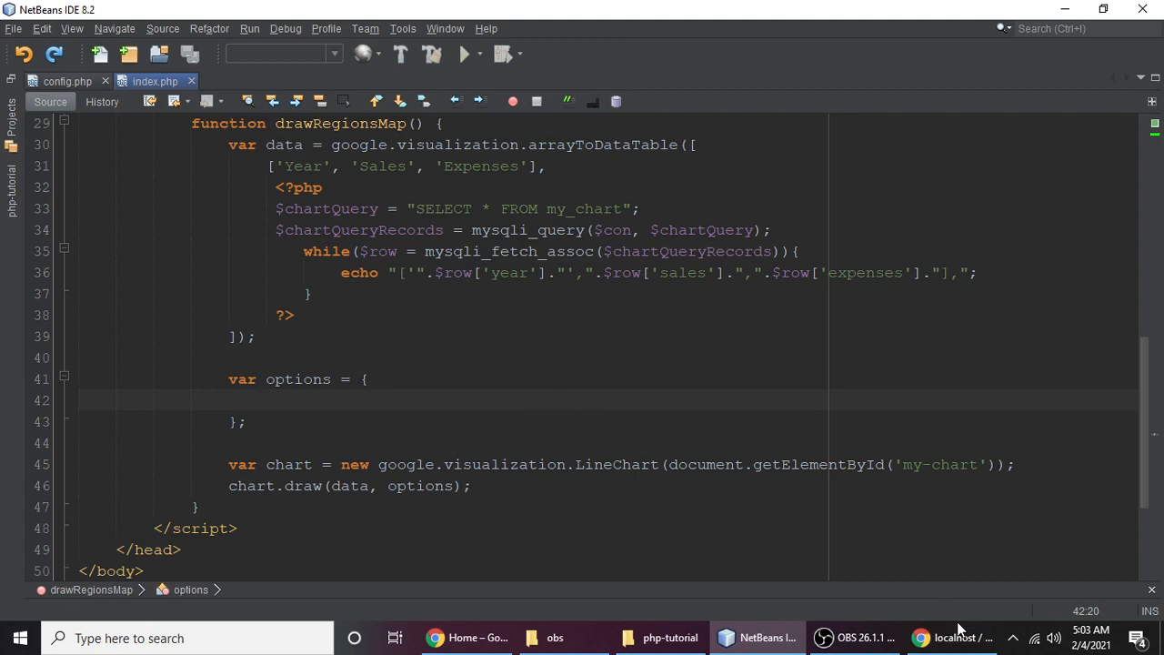
{"action": "left_click", "coordinate": [921, 638]}
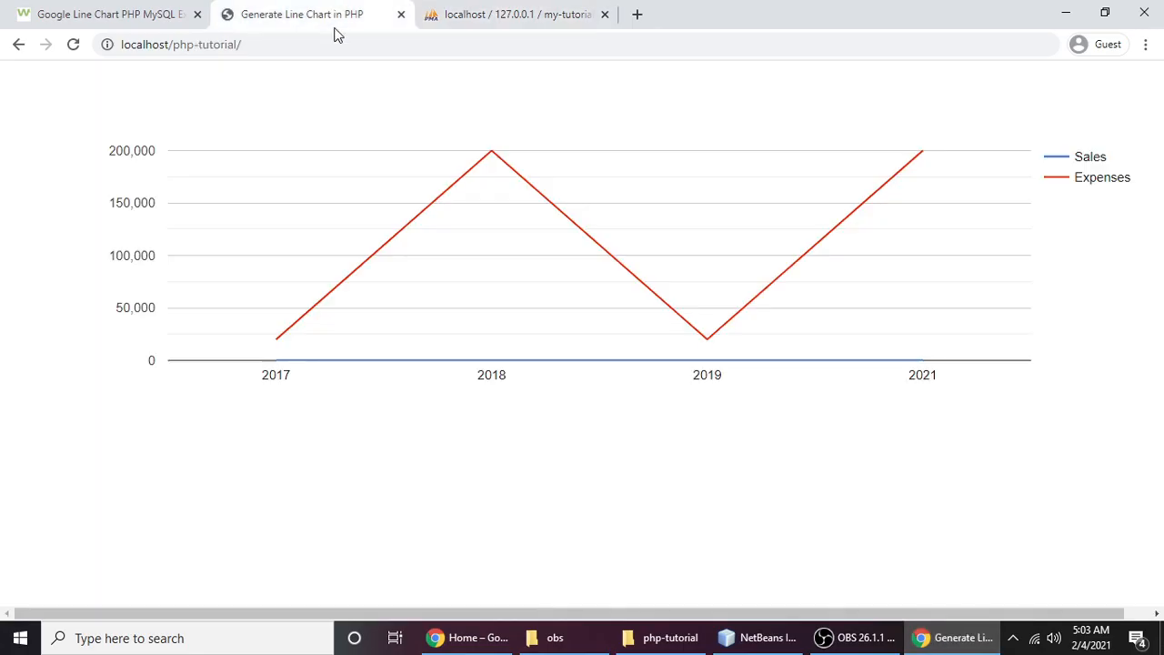
{"action": "left_click", "coordinate": [755, 638]}
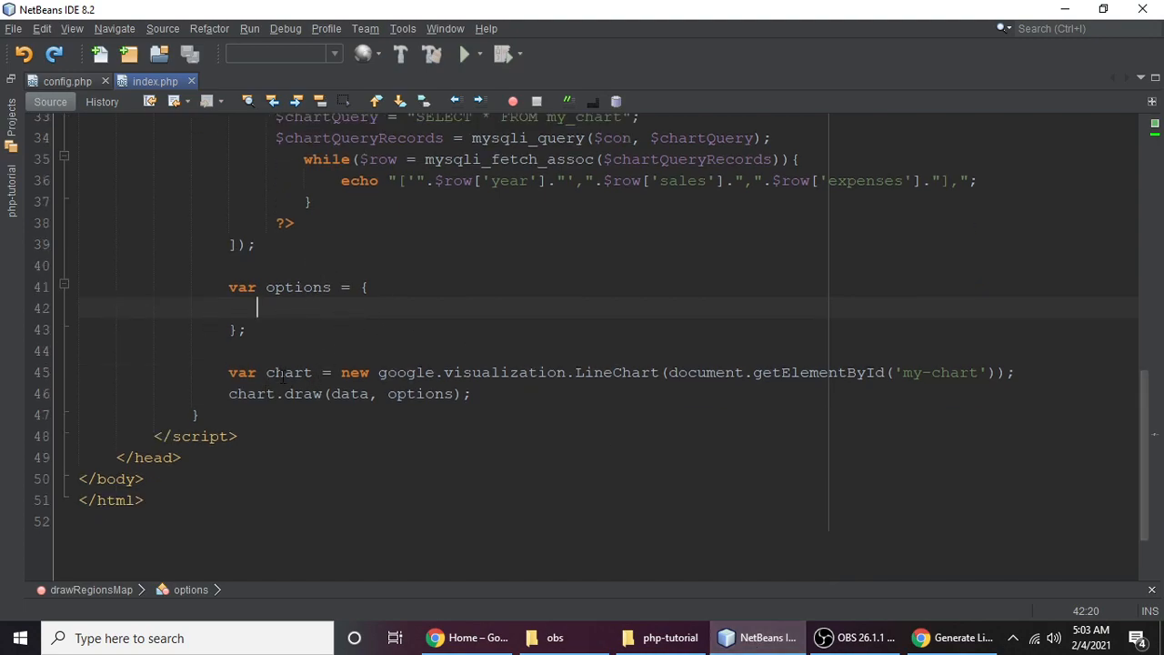
{"action": "double_click", "coordinate": [617, 372]}
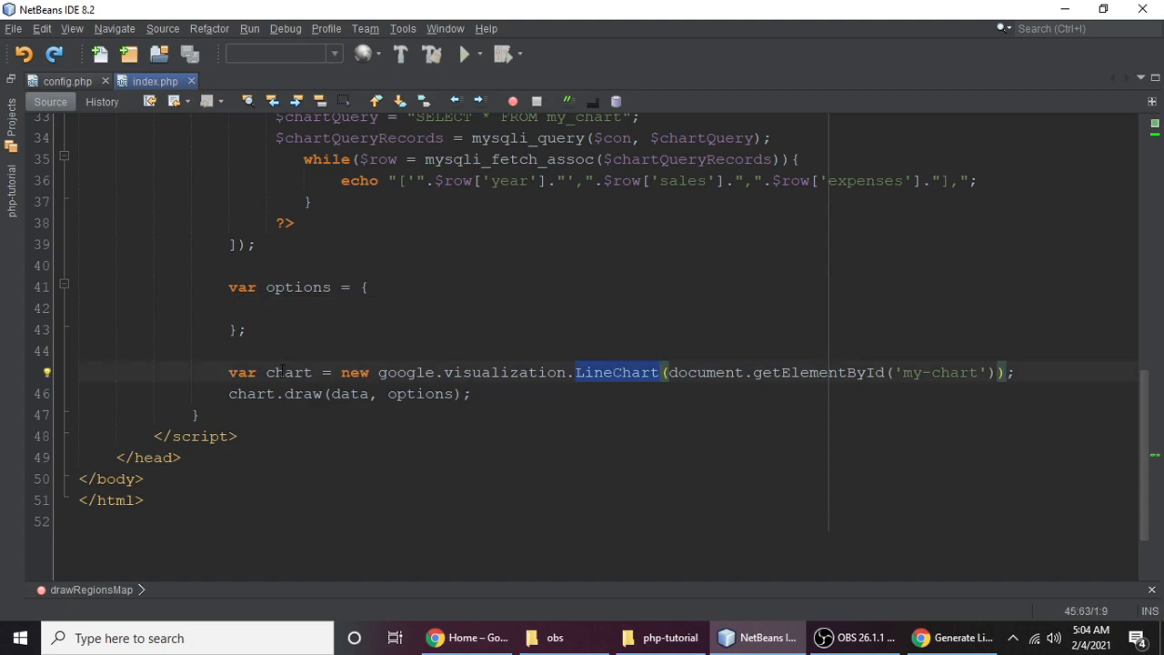
{"action": "double_click", "coordinate": [289, 372]}
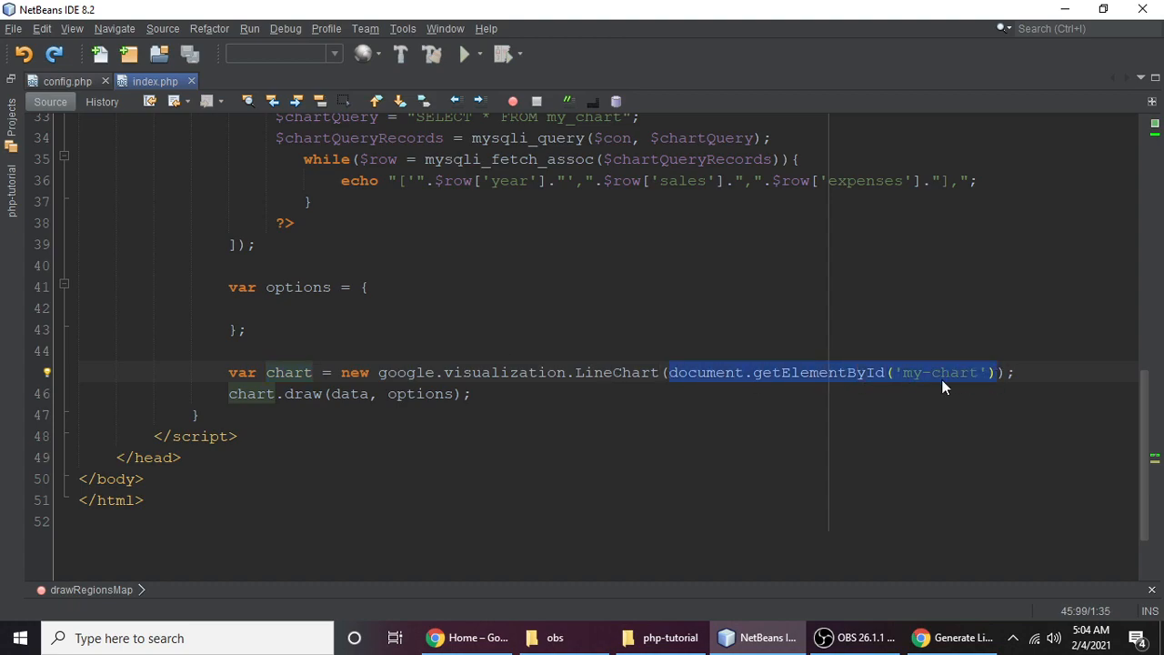
{"action": "double_click", "coordinate": [939, 372]}
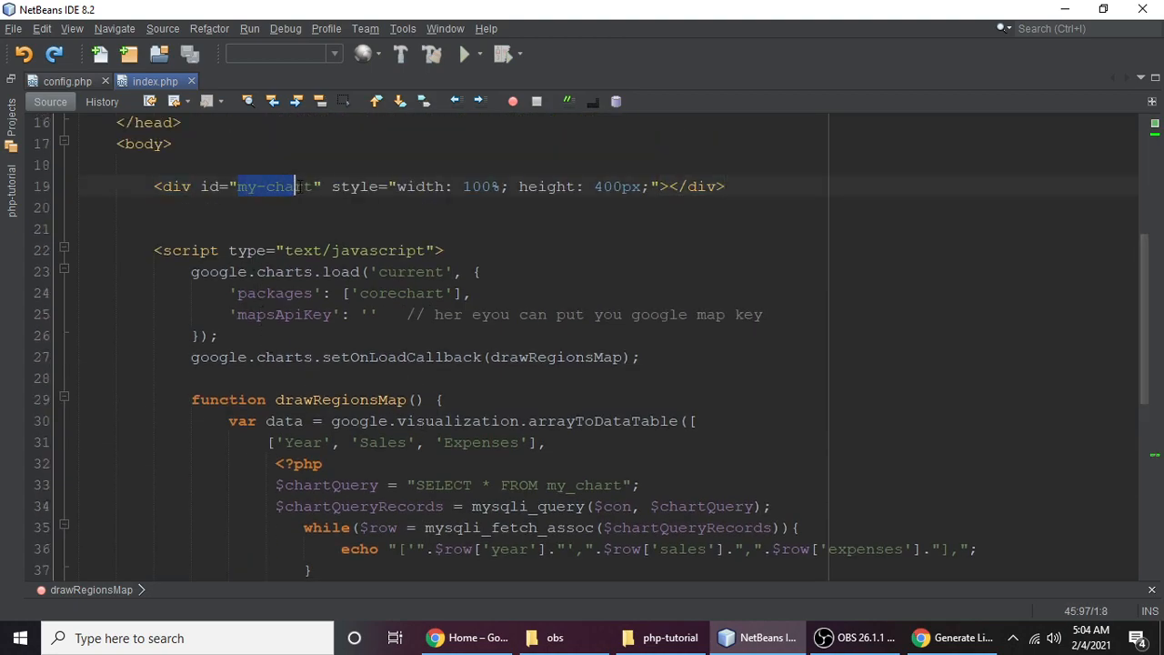
{"action": "scroll", "scroll_direction": "down", "scroll_amount": 3}
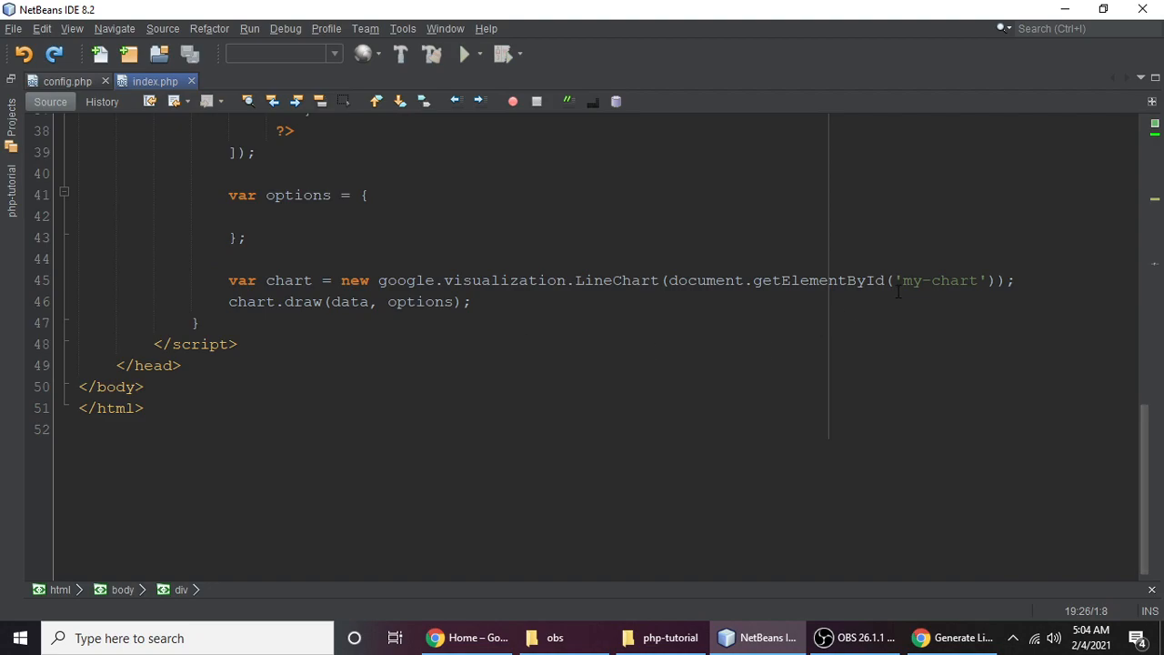
{"action": "double_click", "coordinate": [941, 280]}
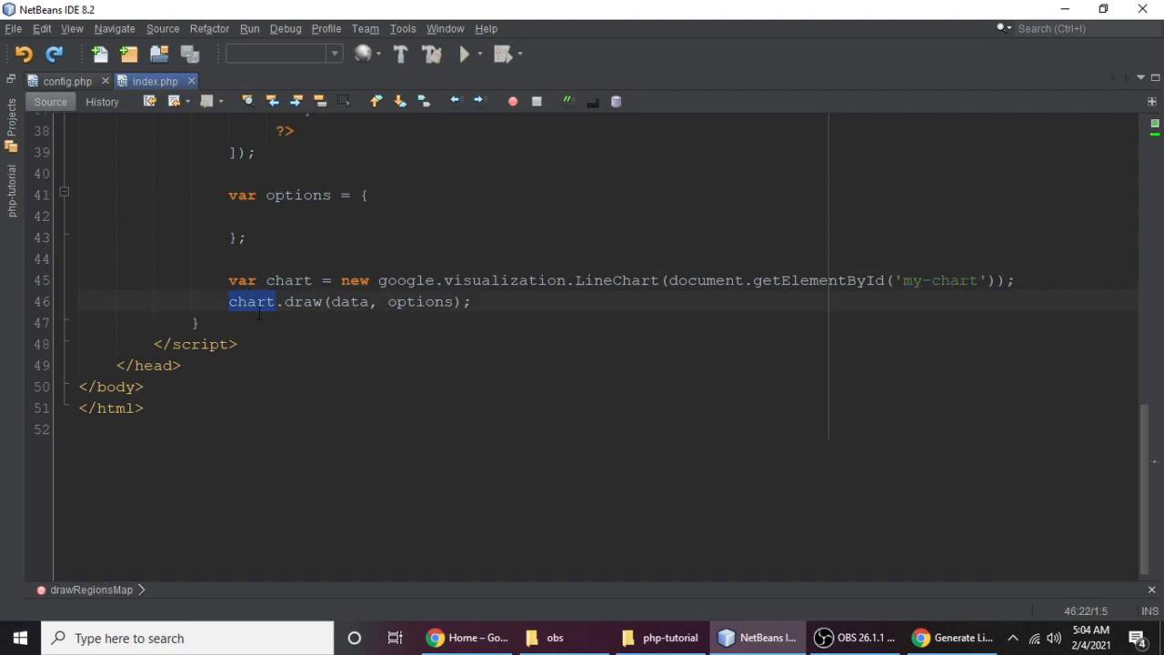
{"action": "scroll", "scroll_direction": "up", "scroll_amount": 3}
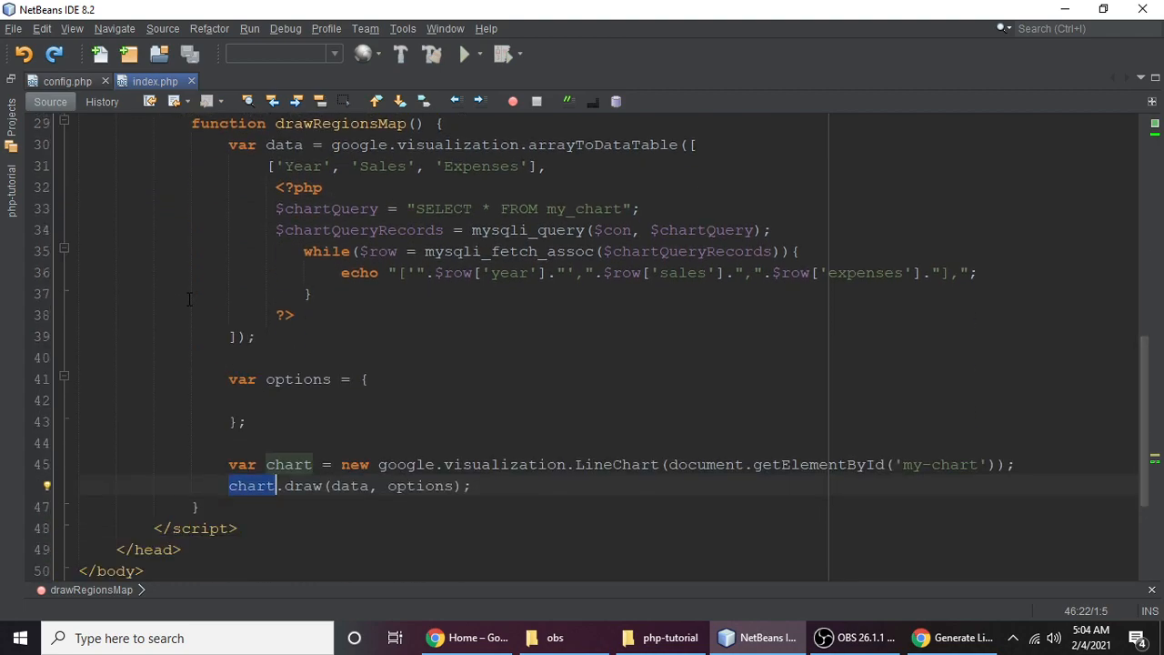
{"action": "scroll", "scroll_direction": "down", "scroll_amount": 3}
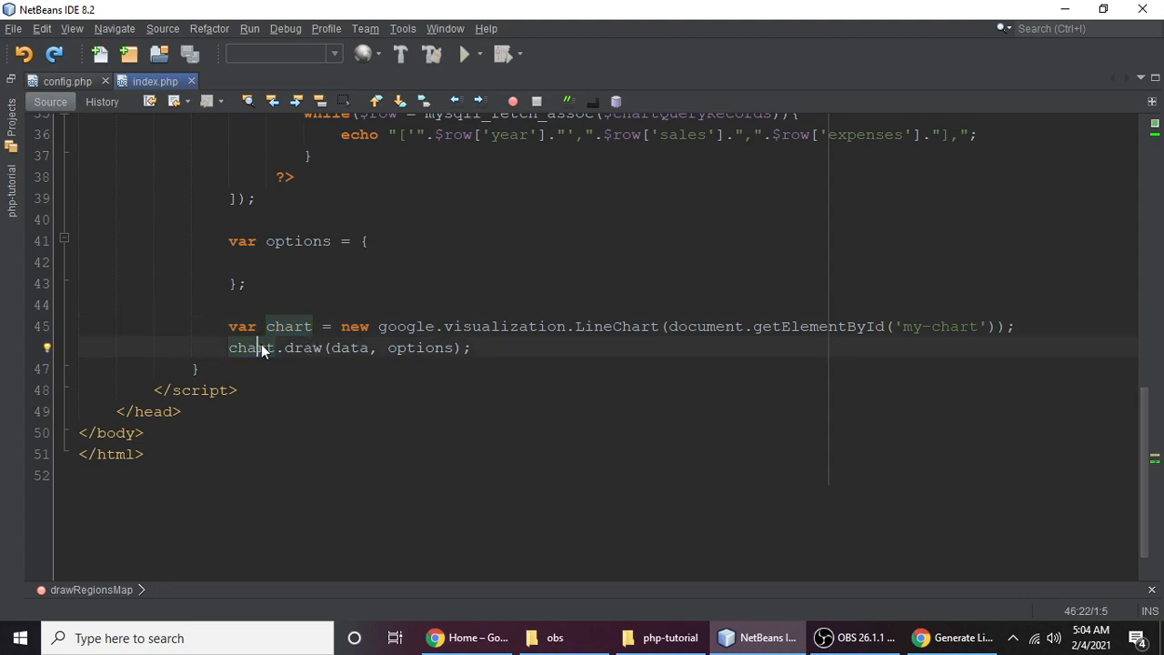
{"action": "double_click", "coordinate": [253, 347]}
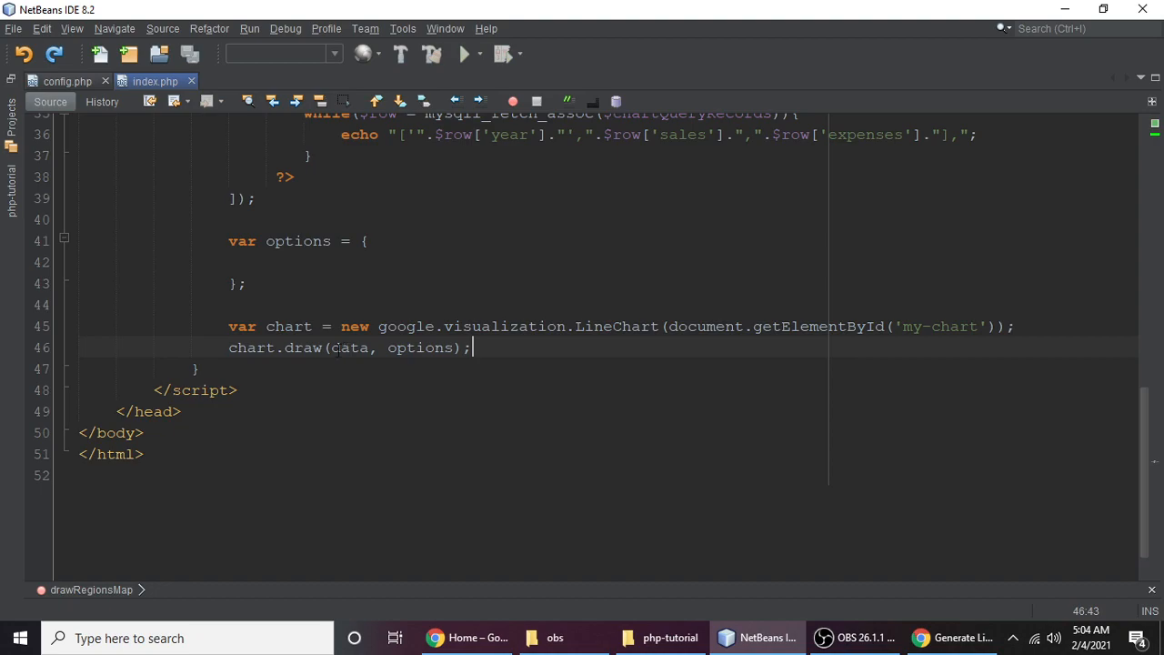
{"action": "double_click", "coordinate": [307, 347]}
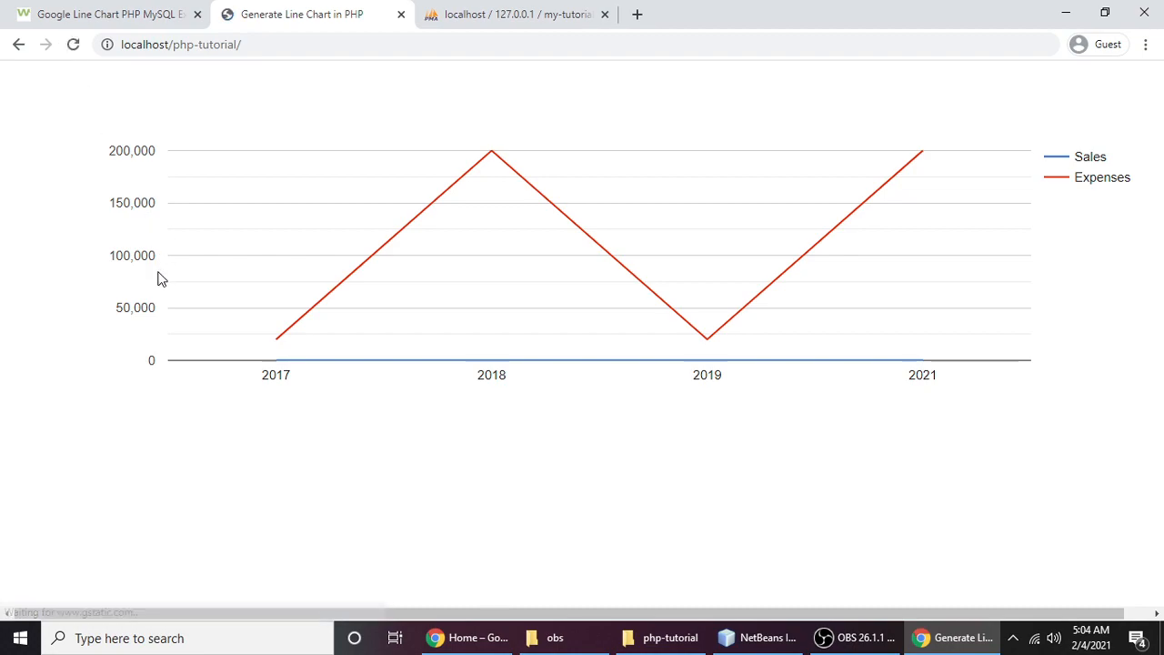
{"action": "mouse_move", "coordinate": [603, 264]}
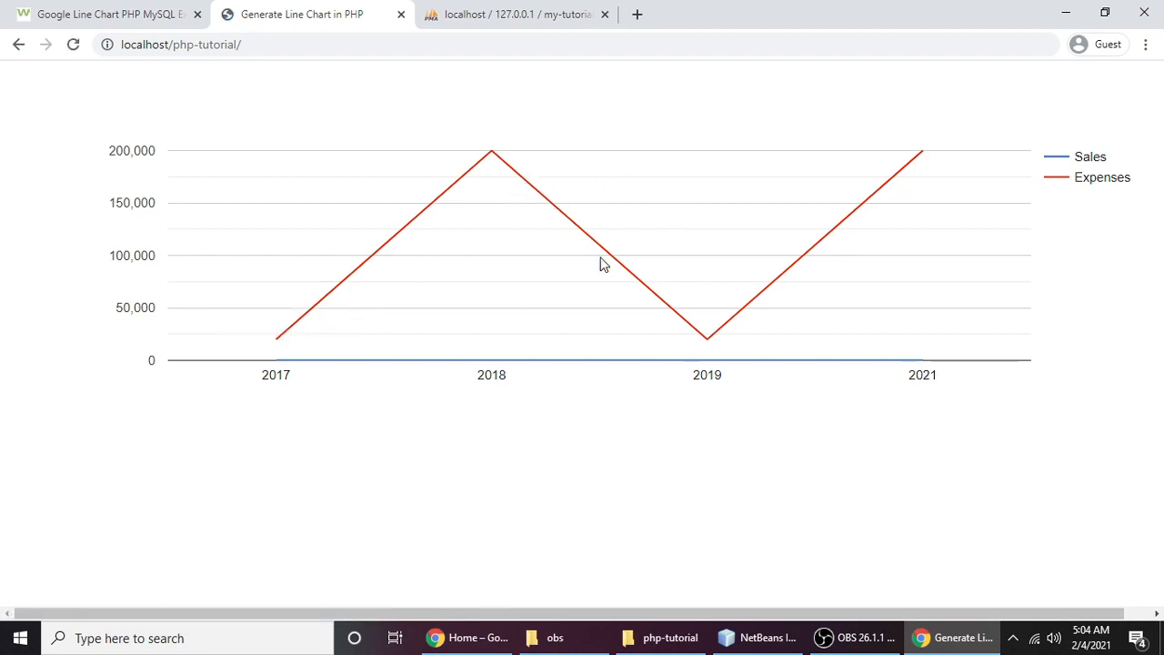
{"action": "mouse_move", "coordinate": [470, 352]}
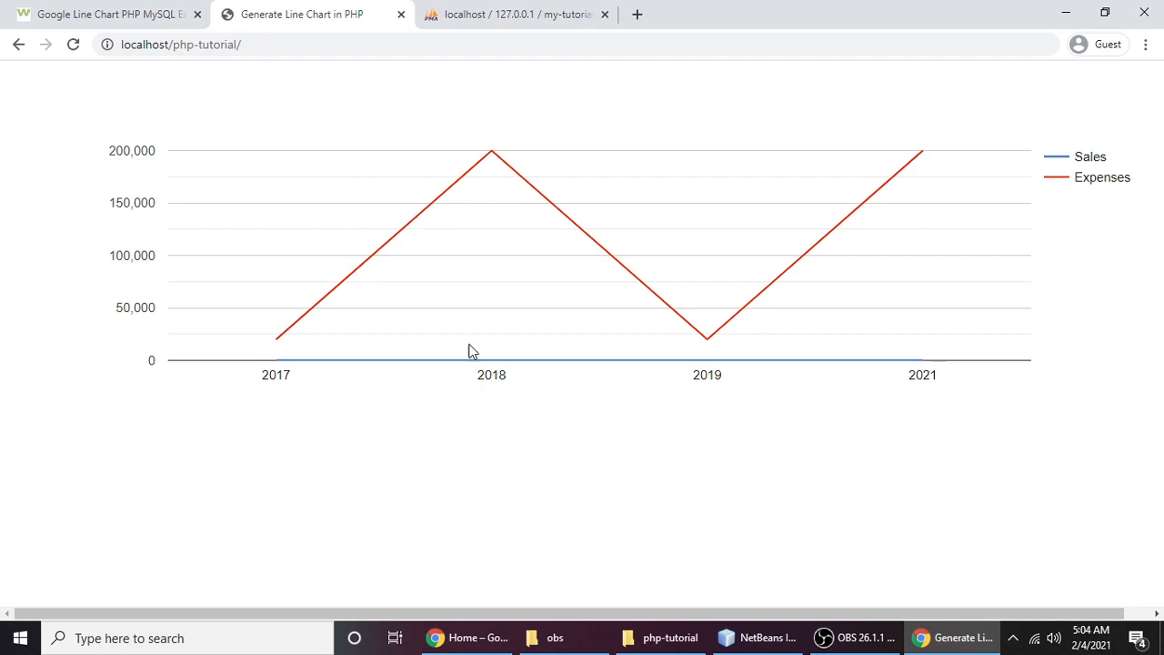
{"action": "mouse_move", "coordinate": [438, 420]}
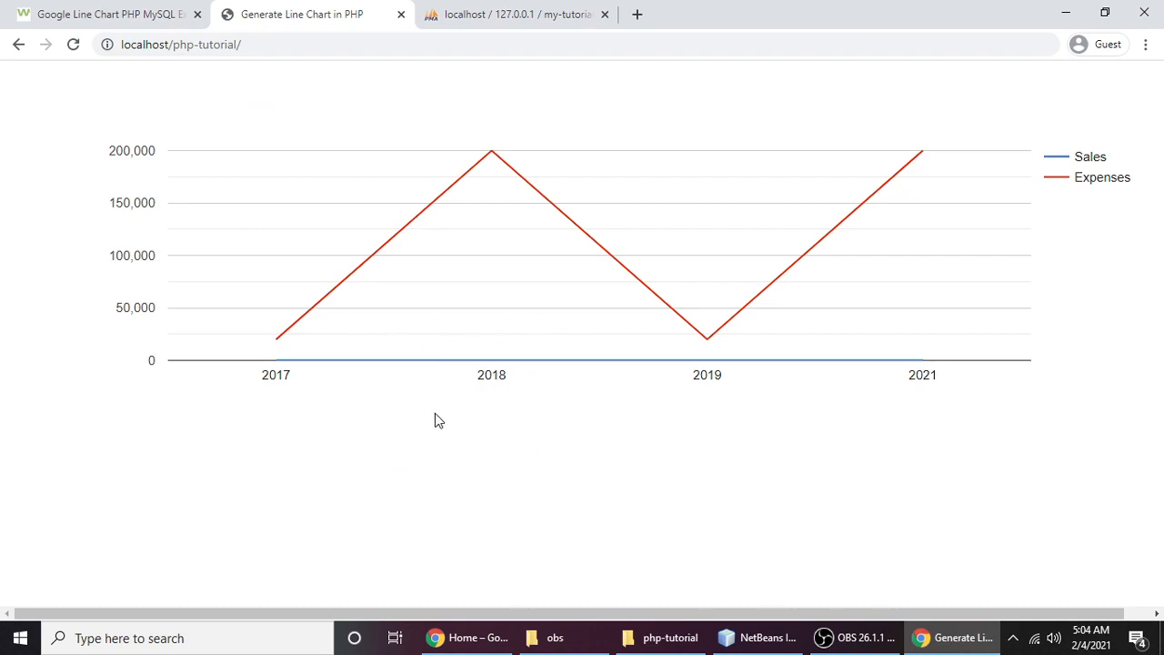
{"action": "mouse_move", "coordinate": [575, 441]}
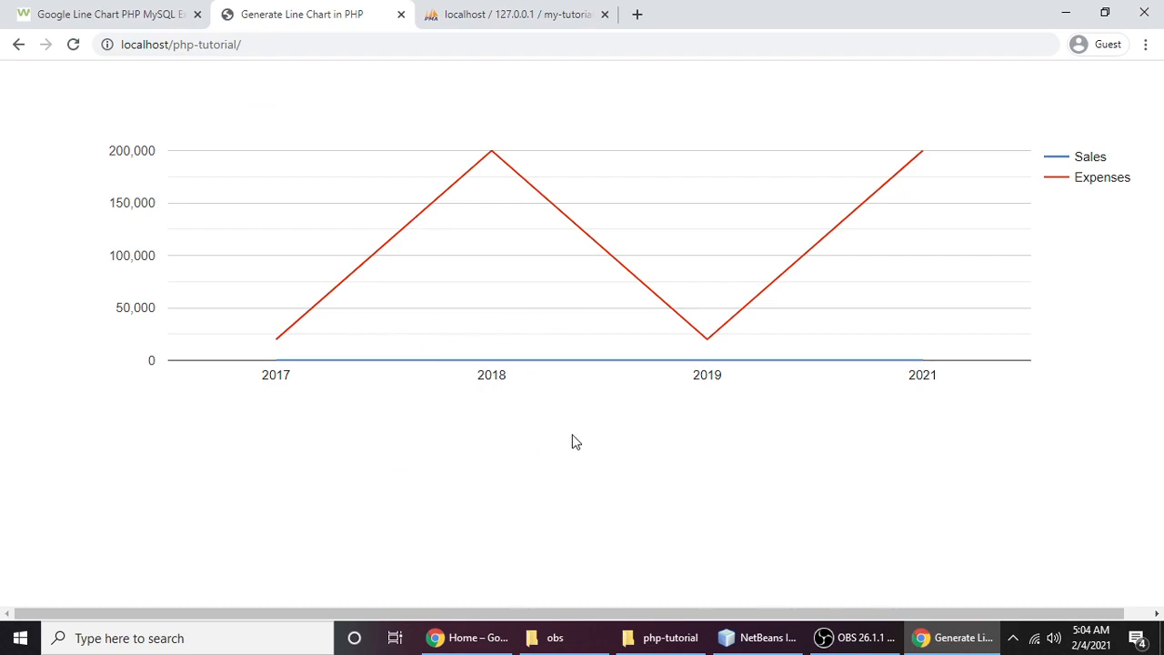
{"action": "mouse_move", "coordinate": [561, 467]}
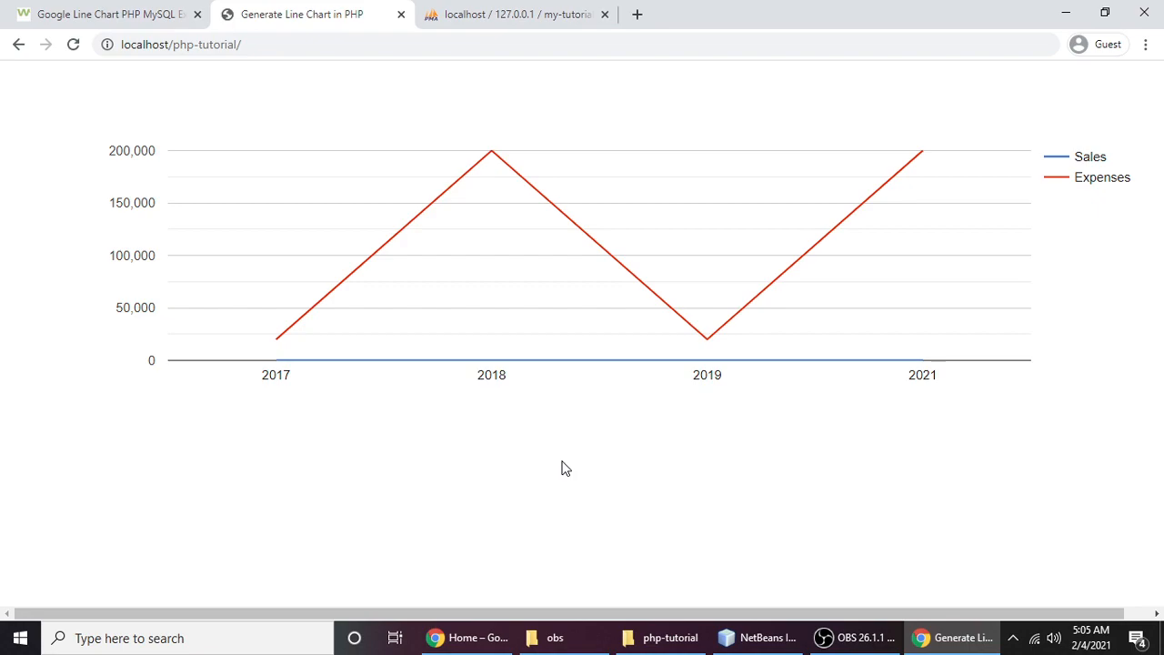